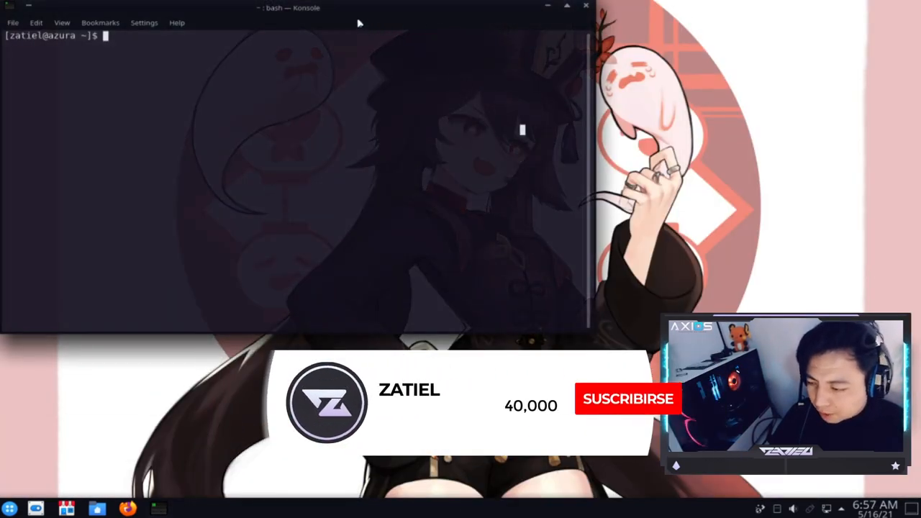
Step: Run java --version to confirm OpenJDK 11.0.11, then run neofetch for Fedora 34 system details
left_click(628, 400)
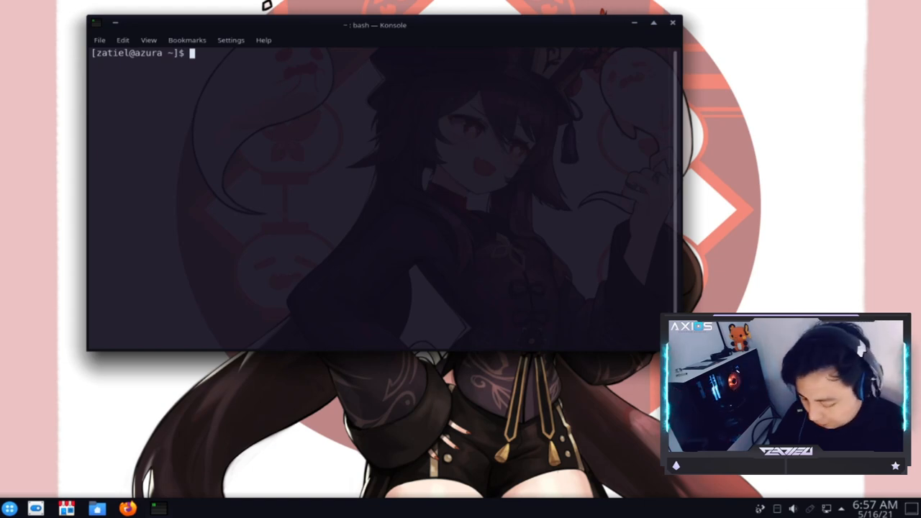
type("java //")
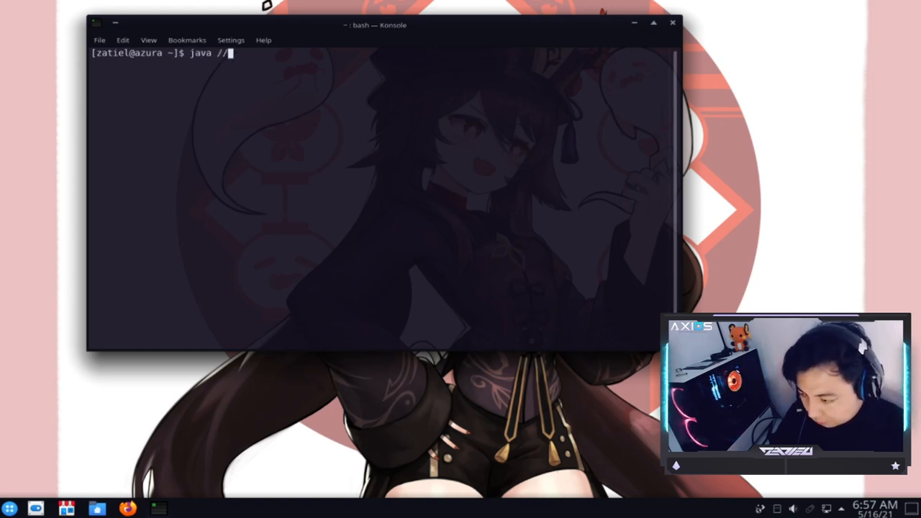
type("==")
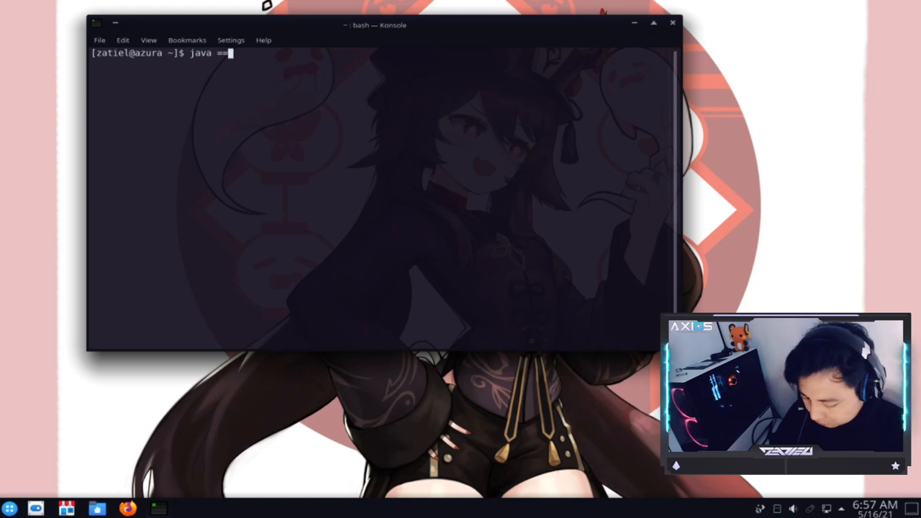
key("Backspace")
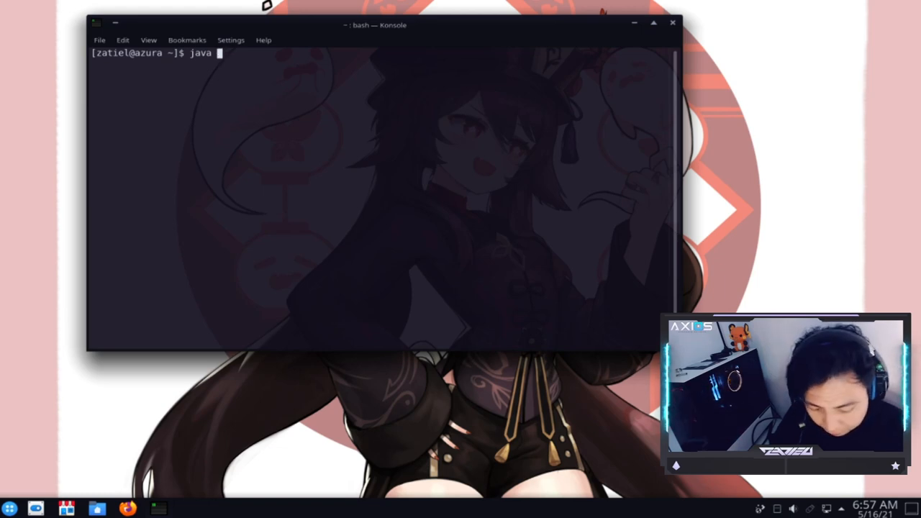
type("--version")
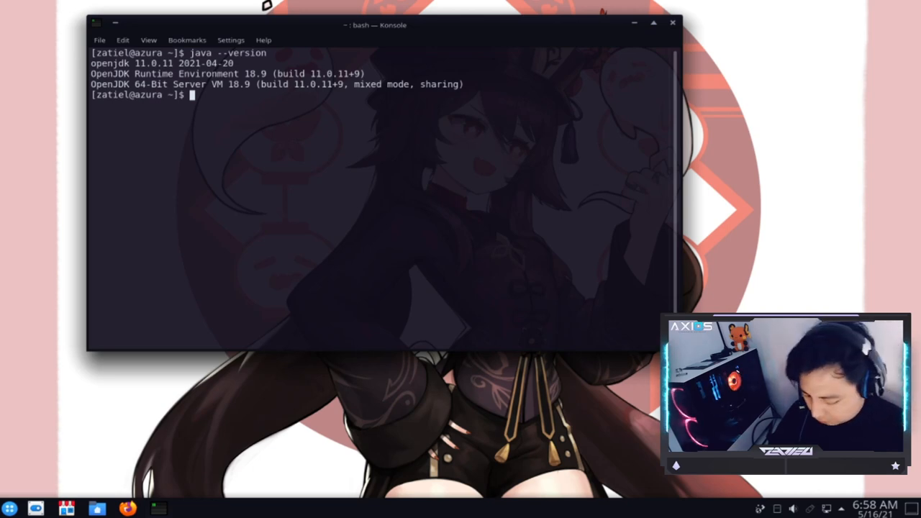
type("neofetch")
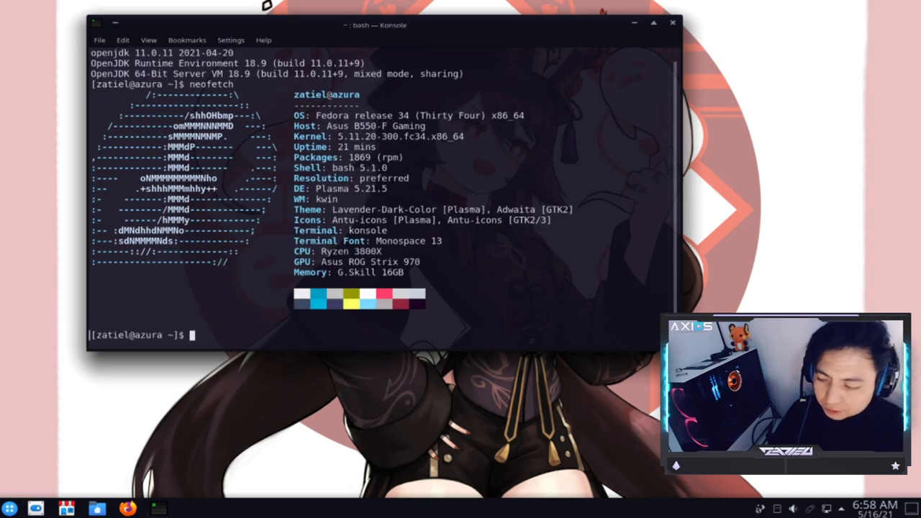
mouse_move(230, 377)
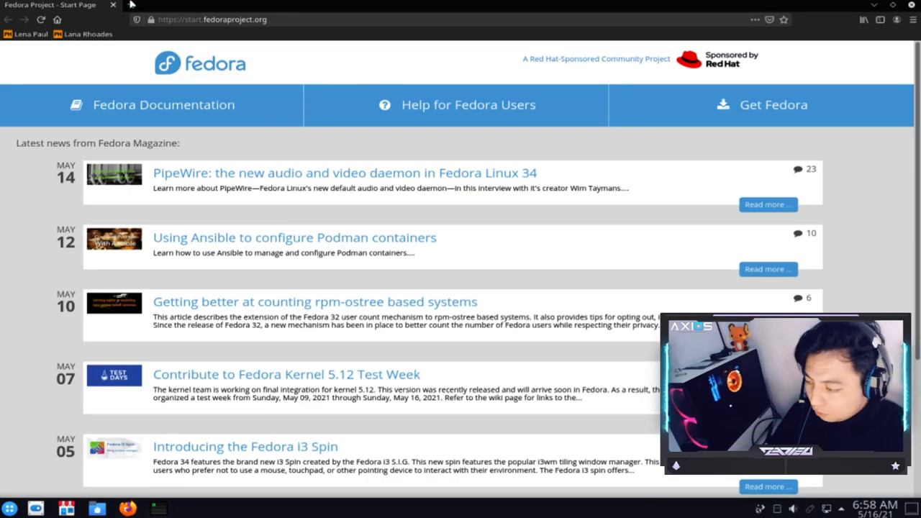
Step: In a new tab, go to Google and search for 'apache netbeans'
left_click(255, 5)
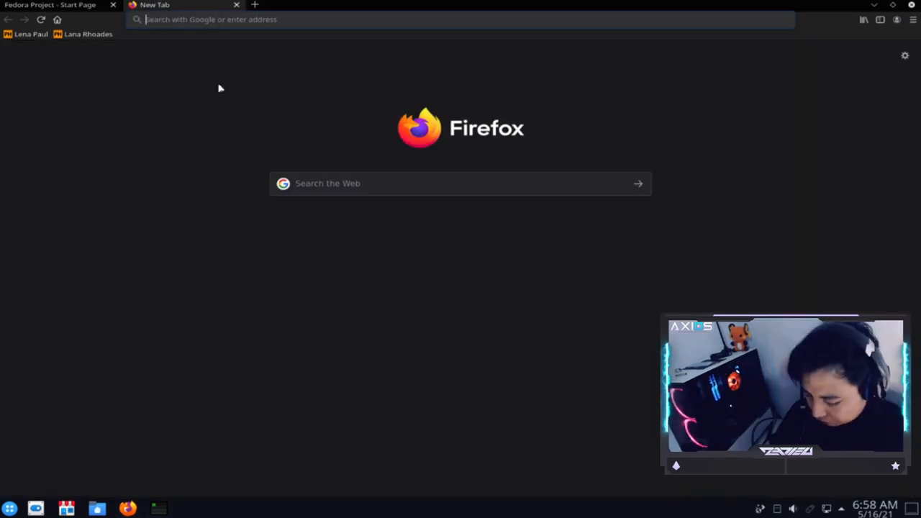
type("gog")
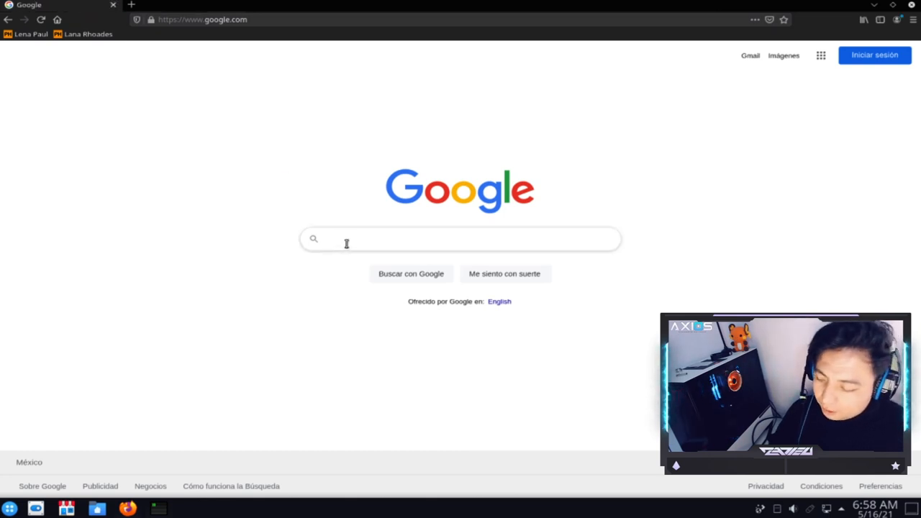
type("a")
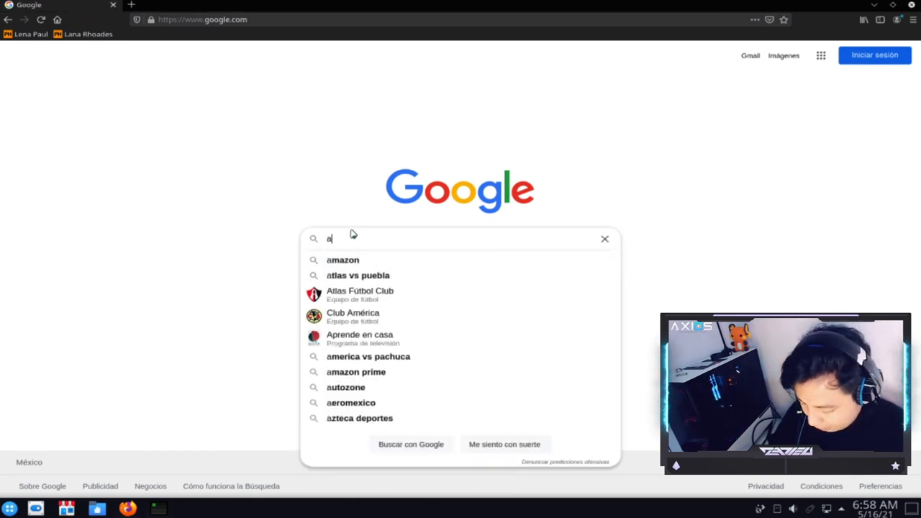
type("pache netbeans")
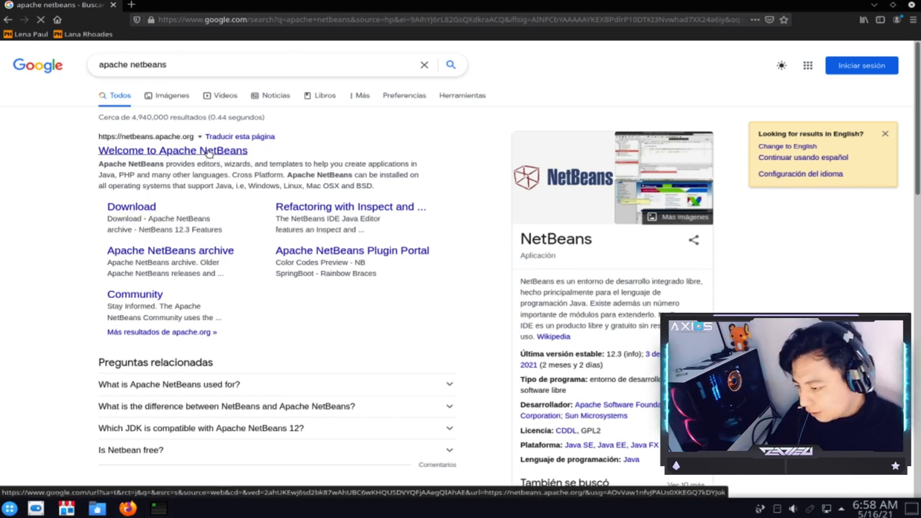
Step: Open the 'Welcome to Apache NetBeans' result and scroll through the home page
left_click(173, 151)
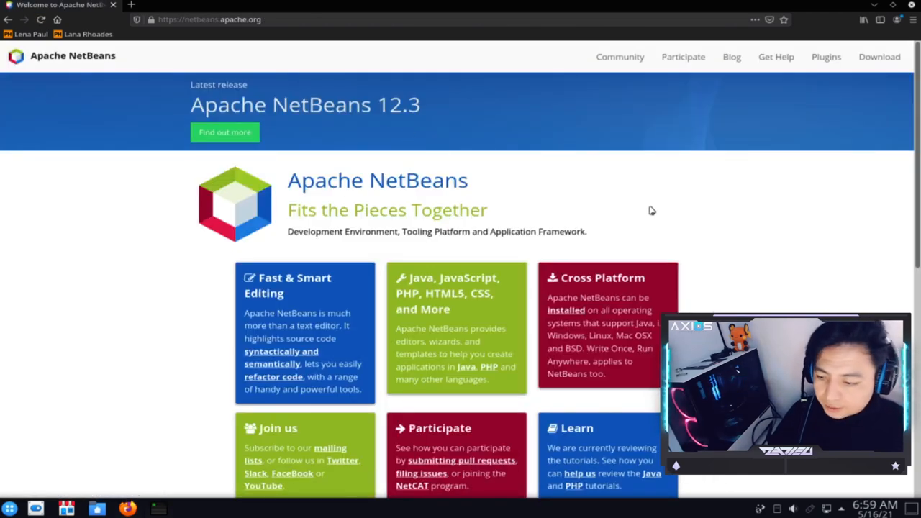
scroll("down", 3)
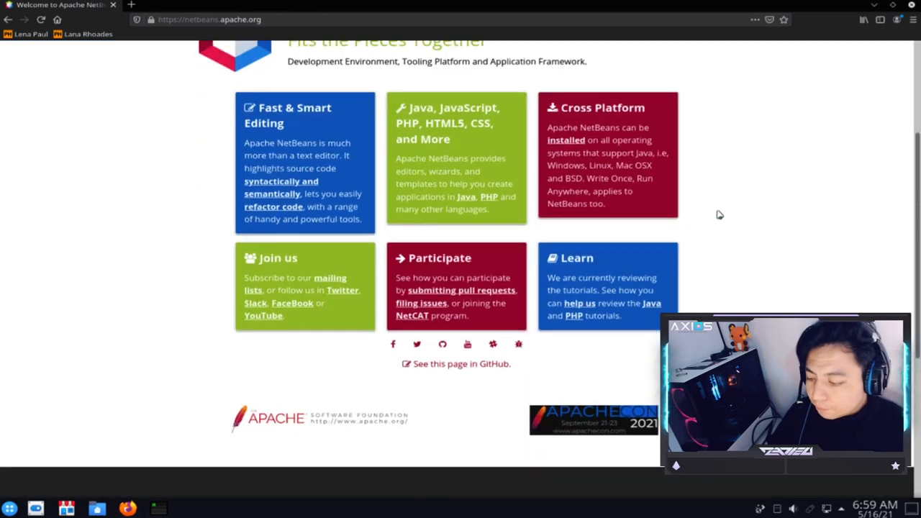
scroll("up", 3)
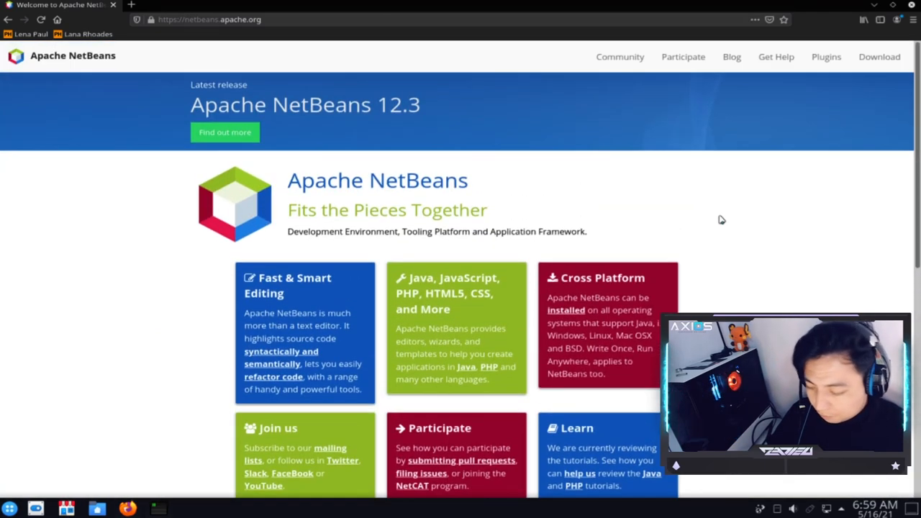
scroll("down", 3)
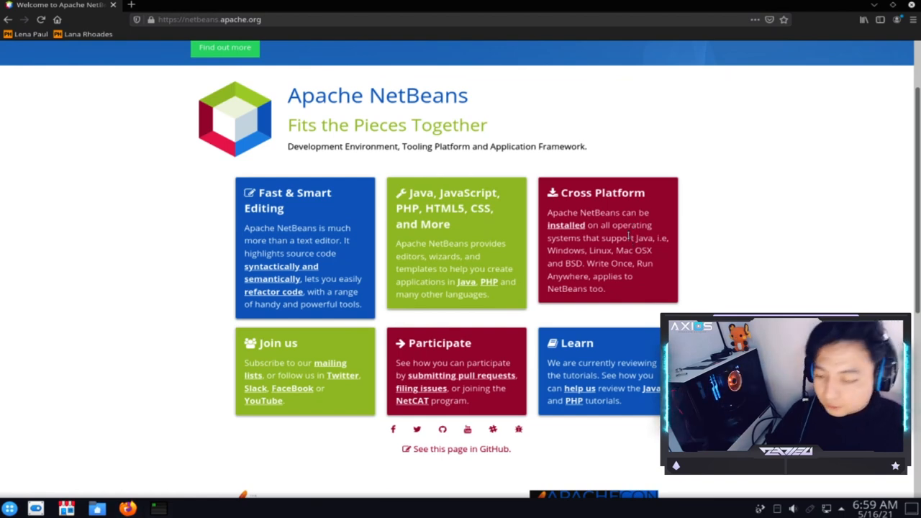
mouse_move(478, 243)
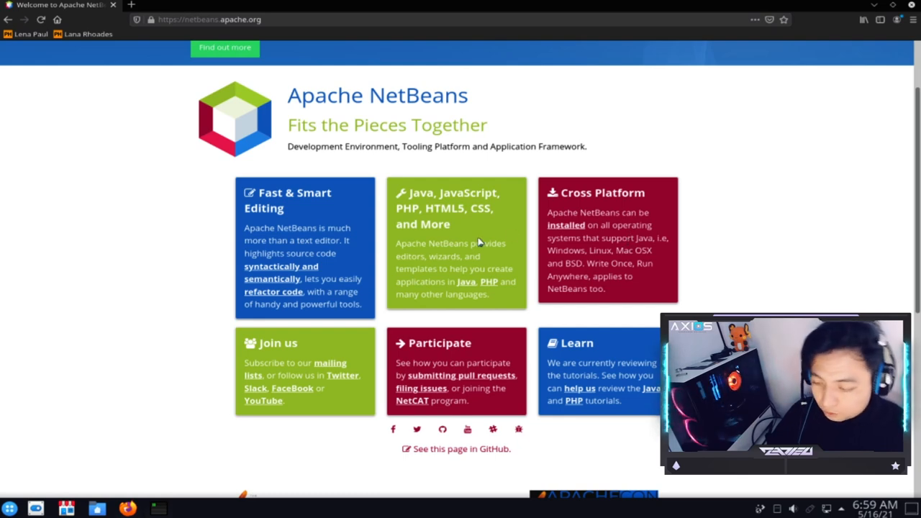
mouse_move(492, 251)
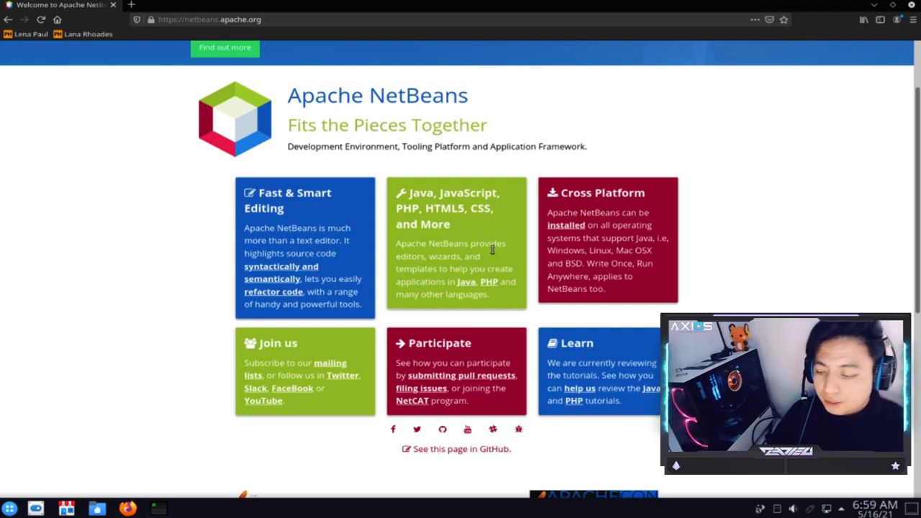
mouse_move(488, 242)
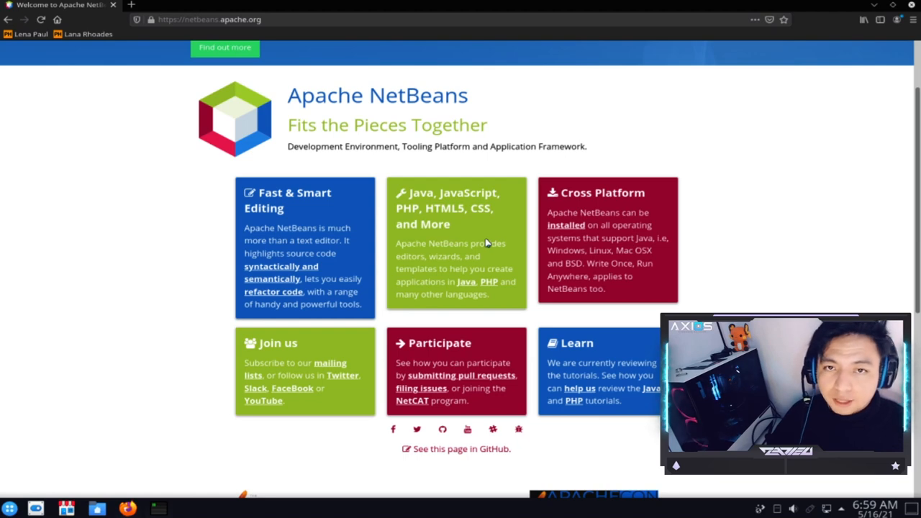
mouse_move(482, 239)
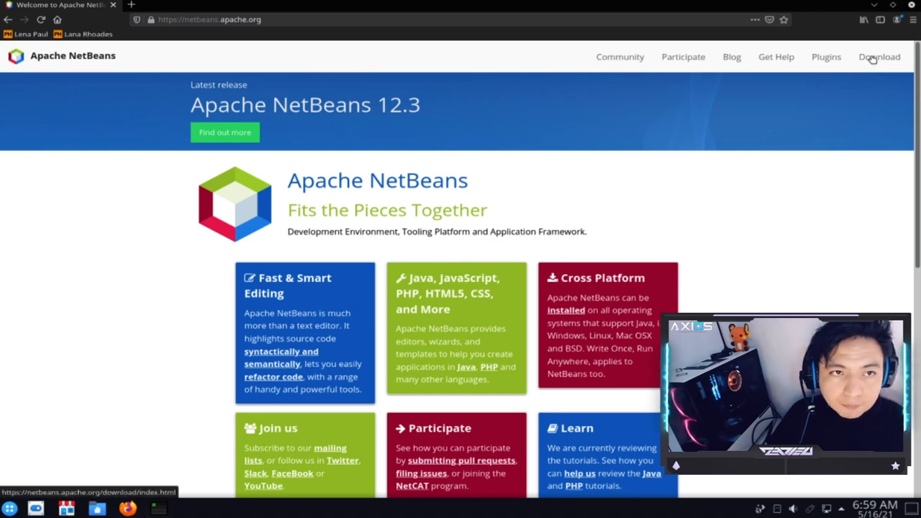
Step: Go to the Download page of netbeans.apache.org listing the releases
left_click(879, 58)
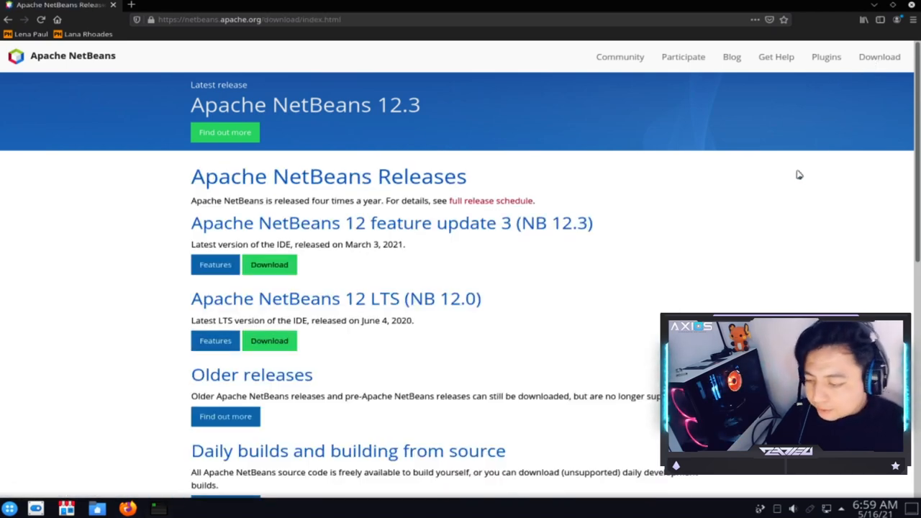
mouse_move(790, 216)
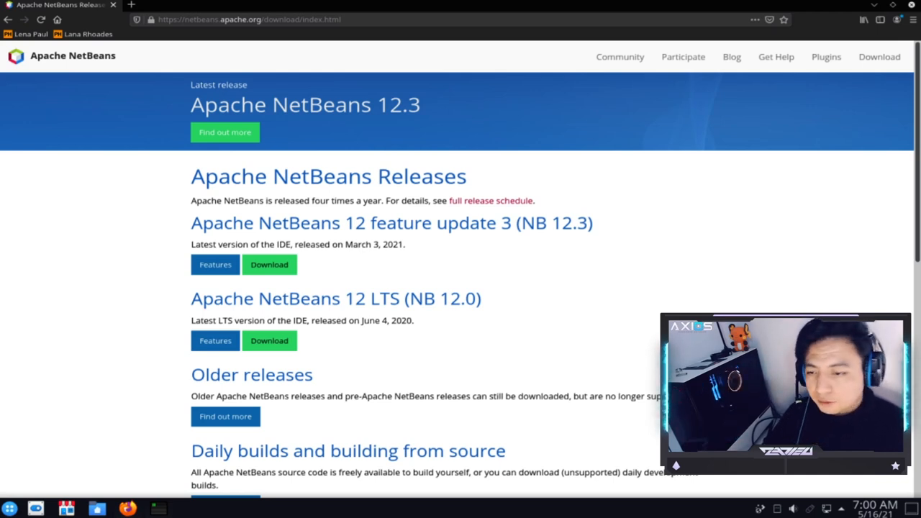
mouse_move(645, 422)
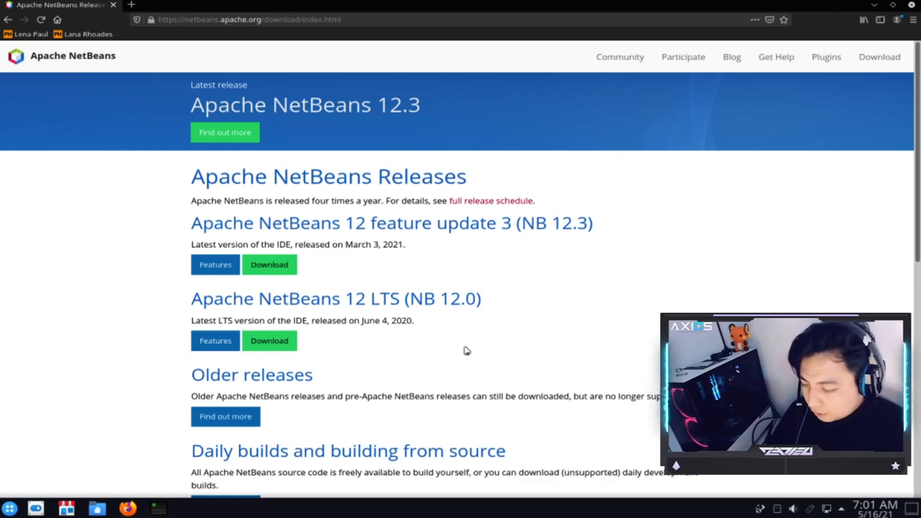
mouse_move(420, 328)
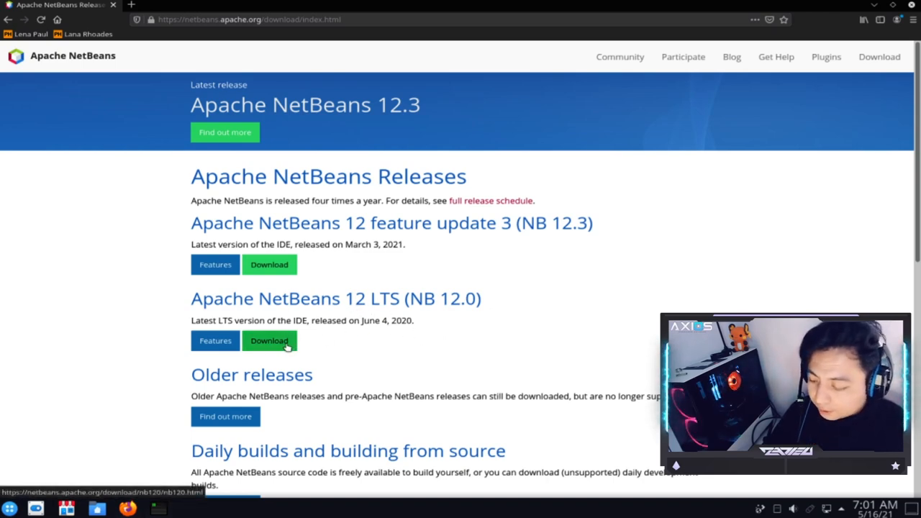
Step: Open the 12.0 LTS download, go to the Apache-NetBeans-12.0-bin-linux-x64.sh mirror page and copy its link
left_click(269, 340)
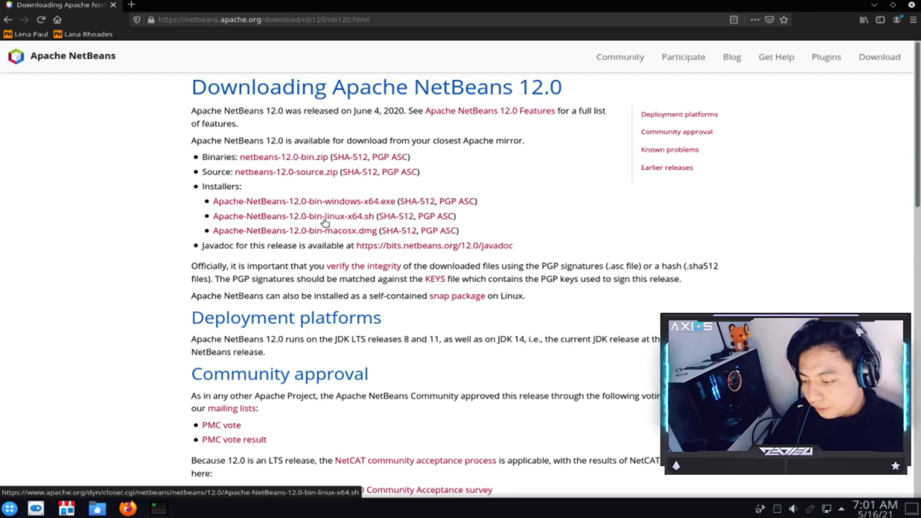
left_click(292, 216)
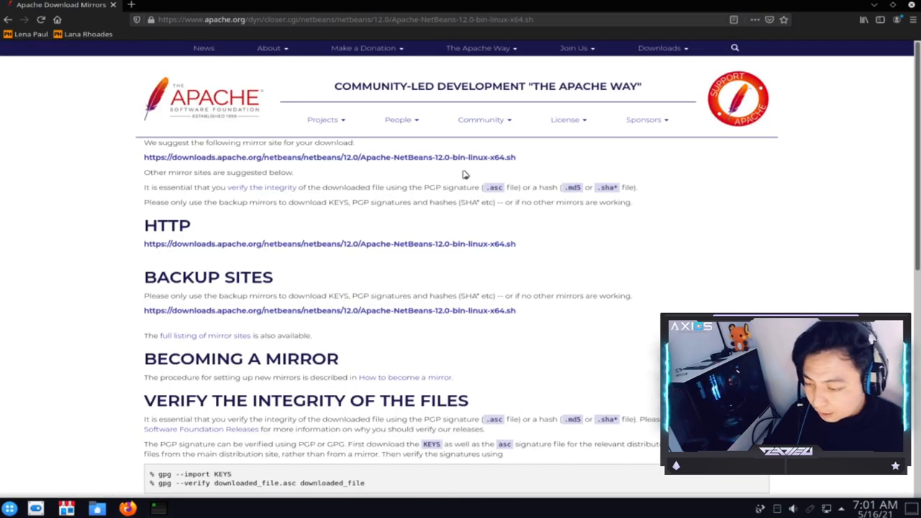
right_click(328, 157)
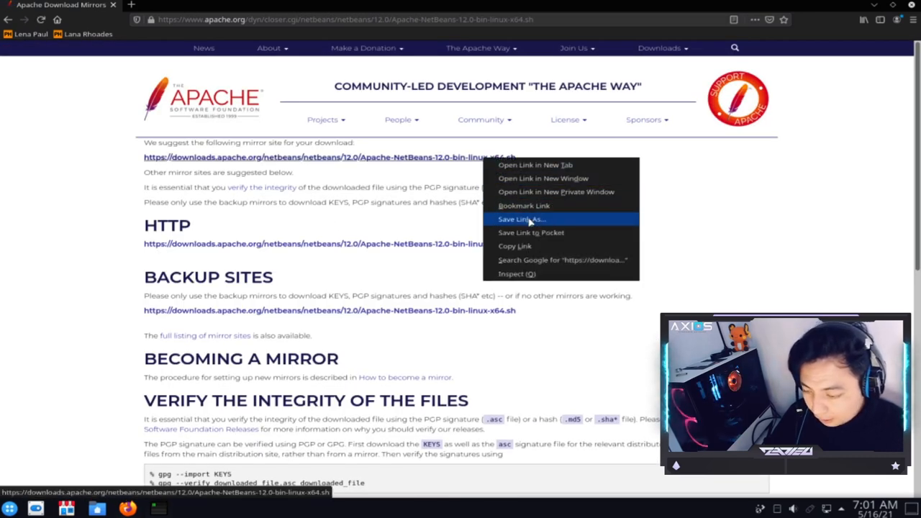
mouse_move(524, 206)
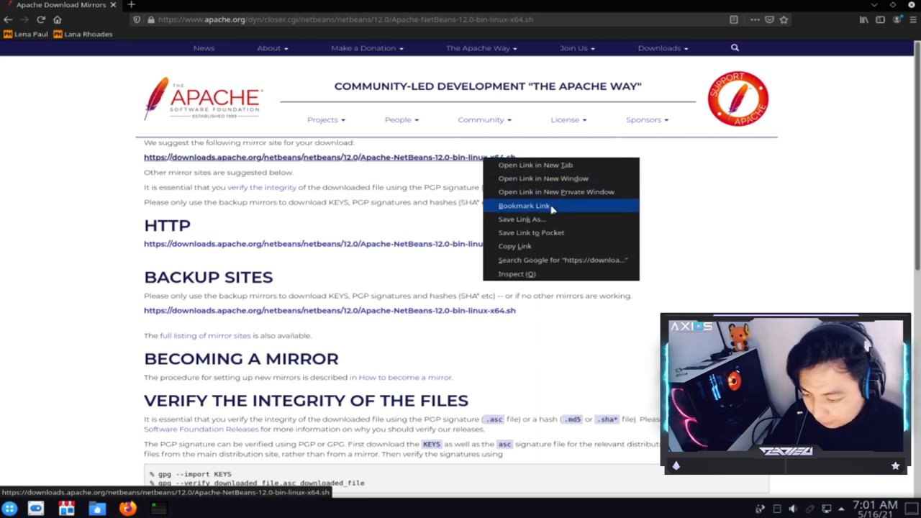
mouse_move(535, 233)
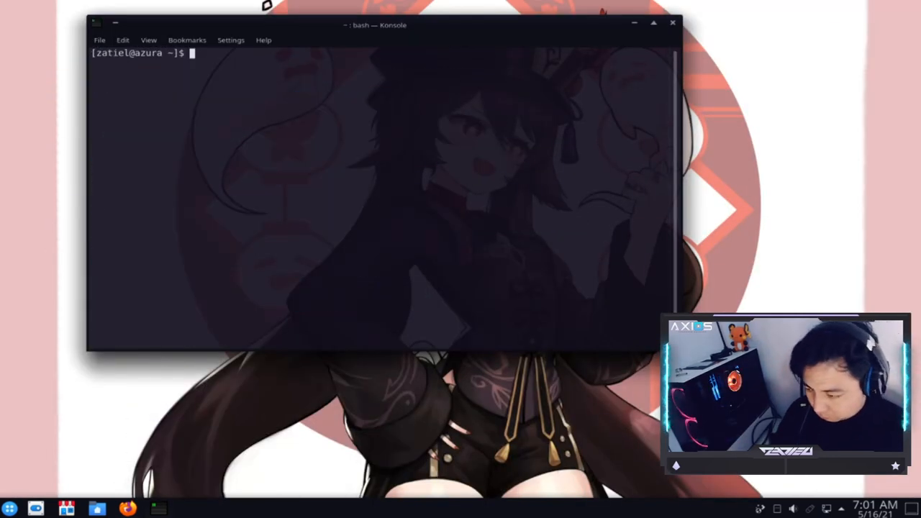
Step: List the home folder, change into Desktop/ and begin a mkdir command
type("ls")
type("cd Desktop/")
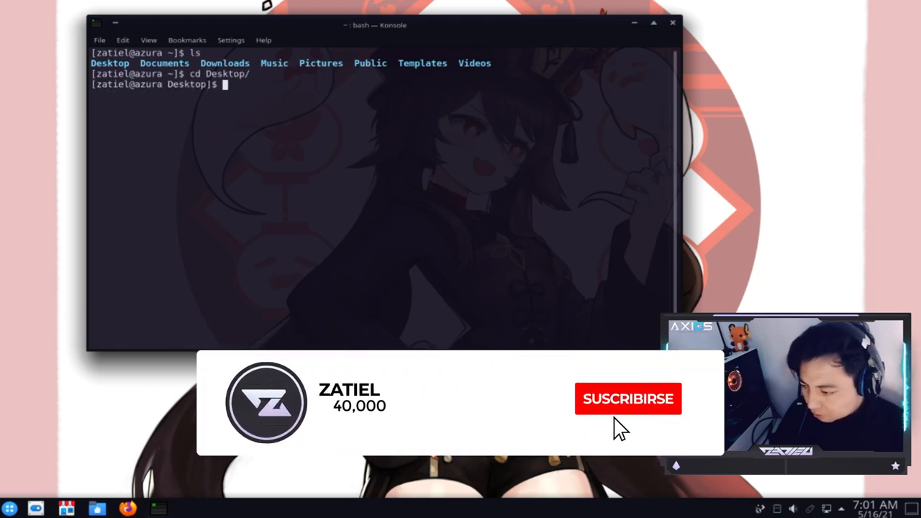
left_click(628, 399)
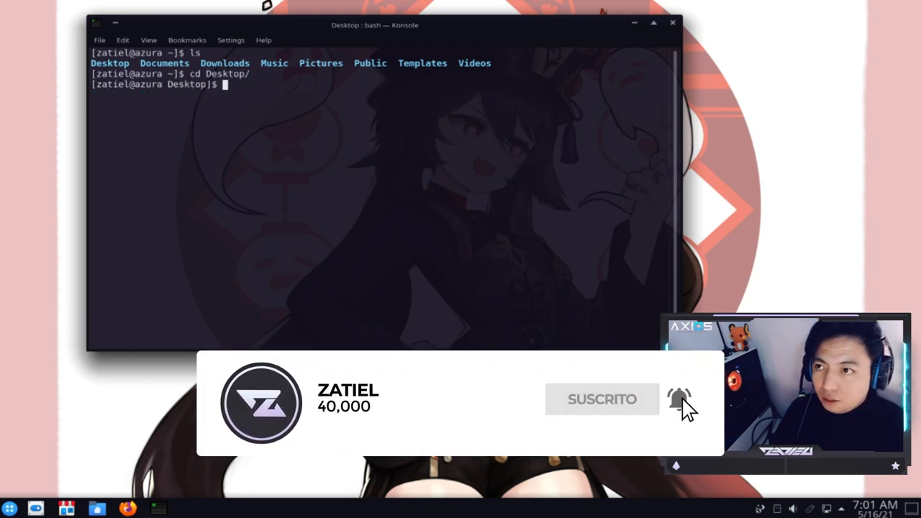
type("m")
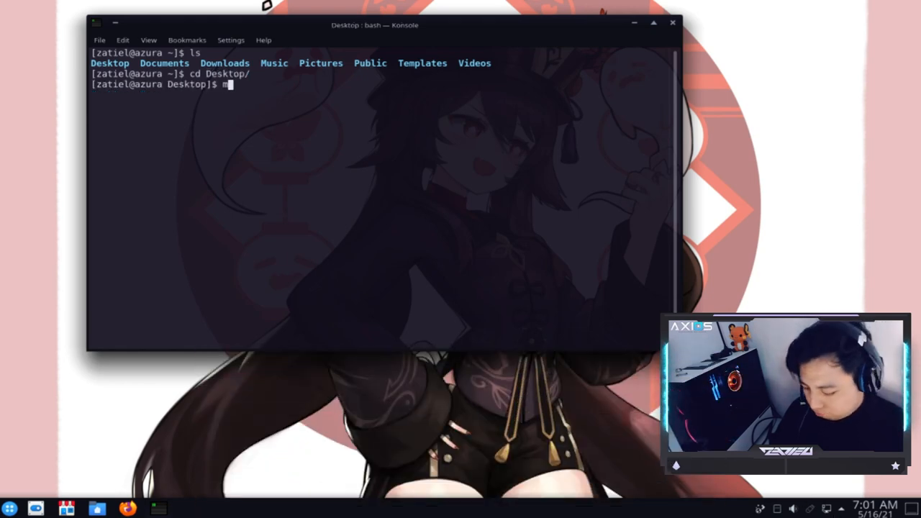
type("kdir")
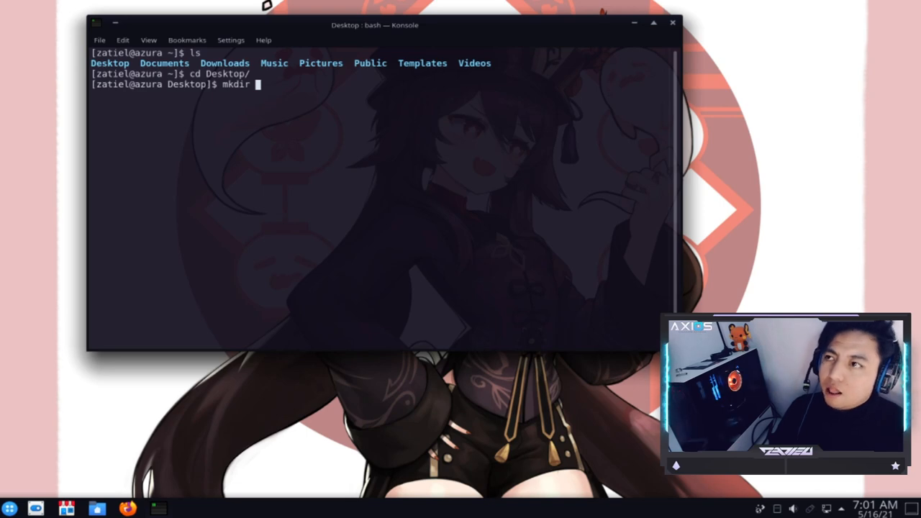
Step: Create the Dev folder with mkdir and change into Dev/
type("Ne")
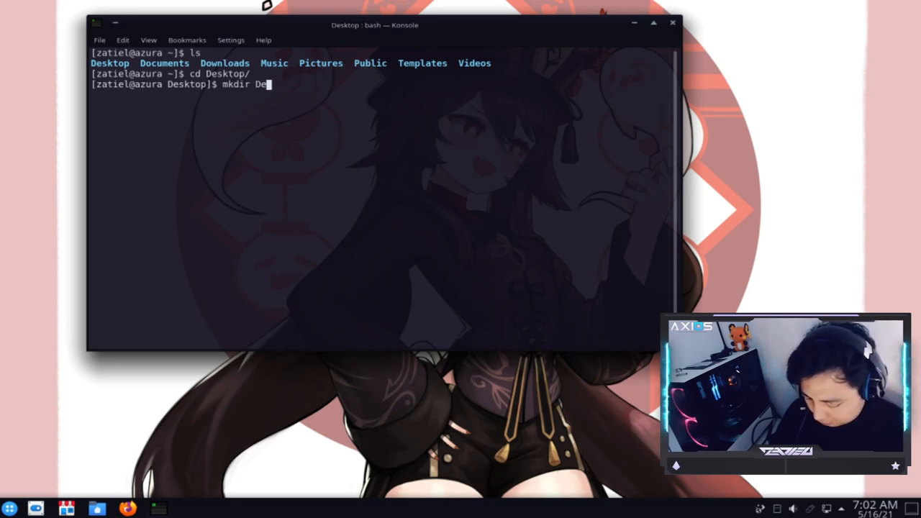
type("v")
type("cd")
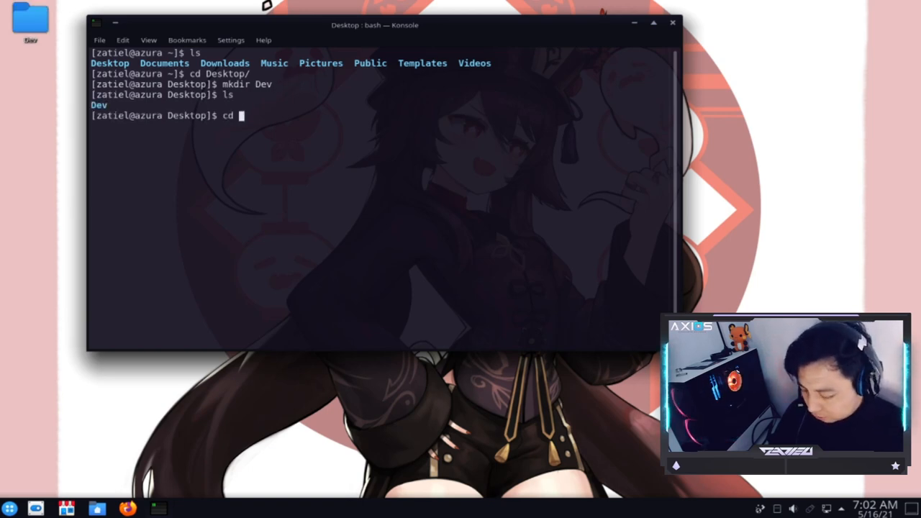
type("Dev/")
type("ls")
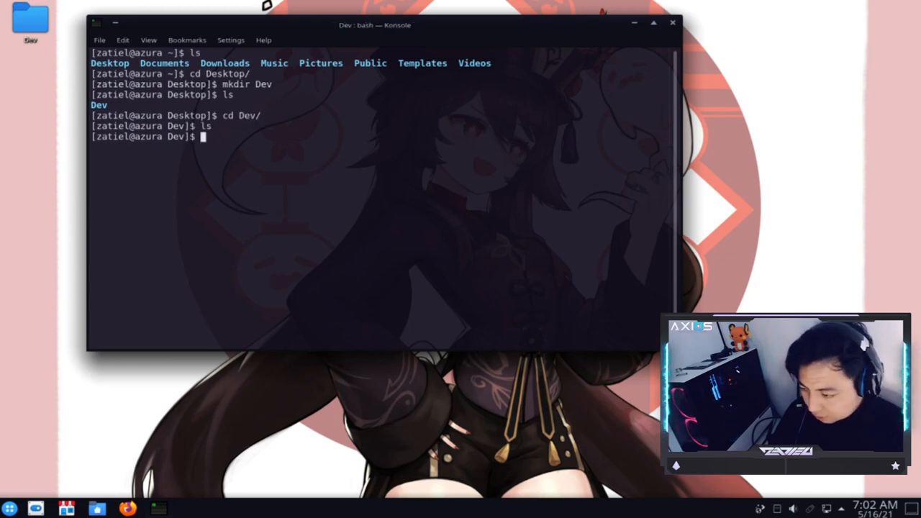
Step: Run wget with the pasted Apache mirror URL to download Apache-NetBeans-12.0-bin-linux-x64.sh
type("wget")
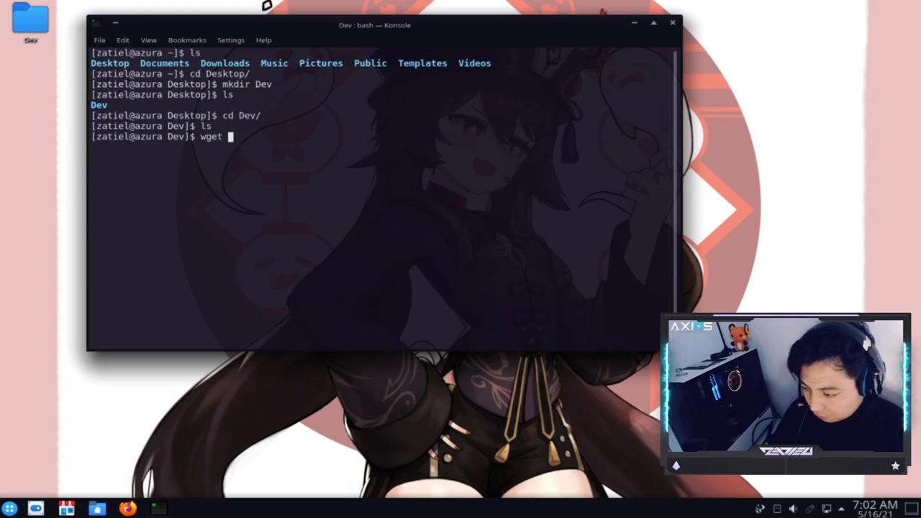
type("https://downloads.apache.org/netbeans/netbeans/12.0/Apache-NetBeans-12.0-bin-linux-x64.sh")
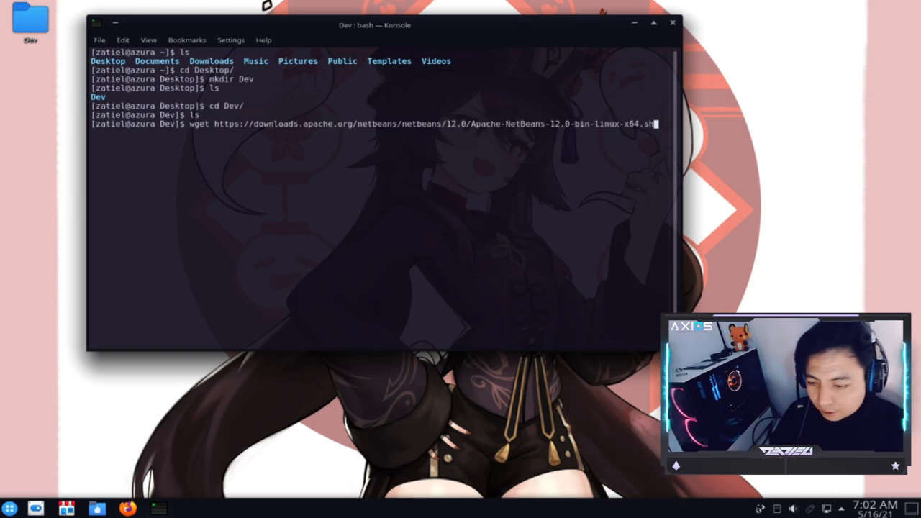
key("Return")
type("ls")
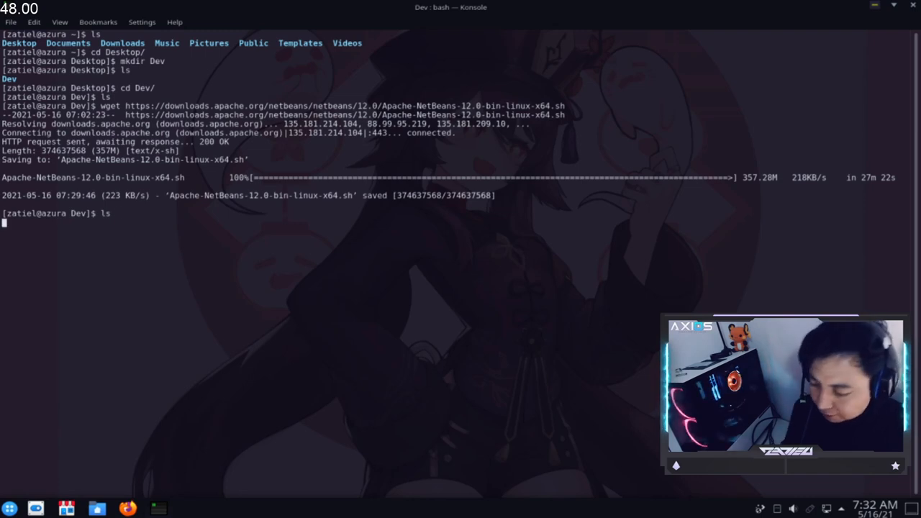
Step: Run ls in Dev to confirm the NetBeans 12.0 installer script downloaded
key("Return")
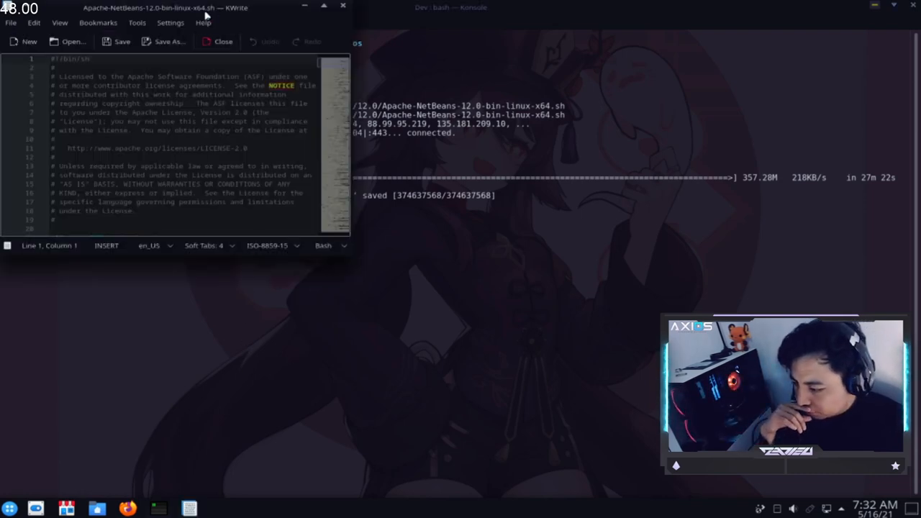
Step: Centre the KWrite window showing the script's Apache licence header, then close it
left_click_drag(144, 9, 299, 75)
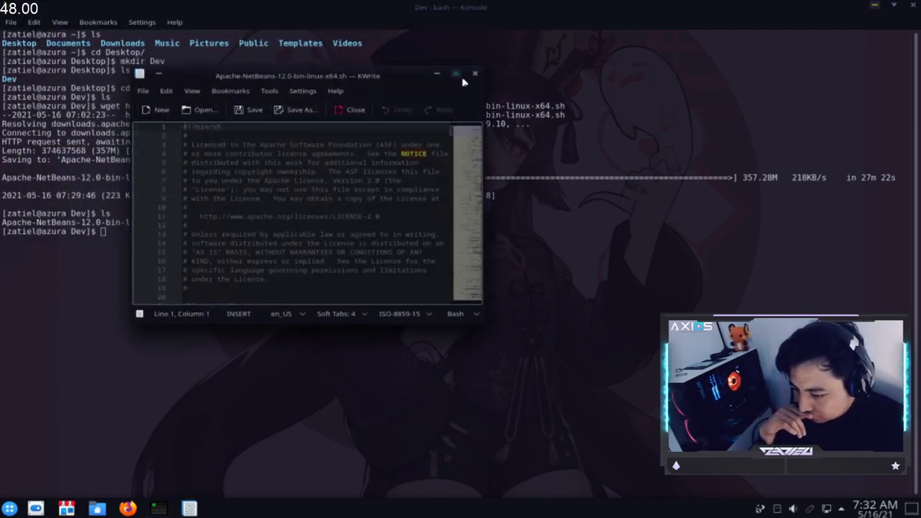
left_click(456, 73)
type("sh")
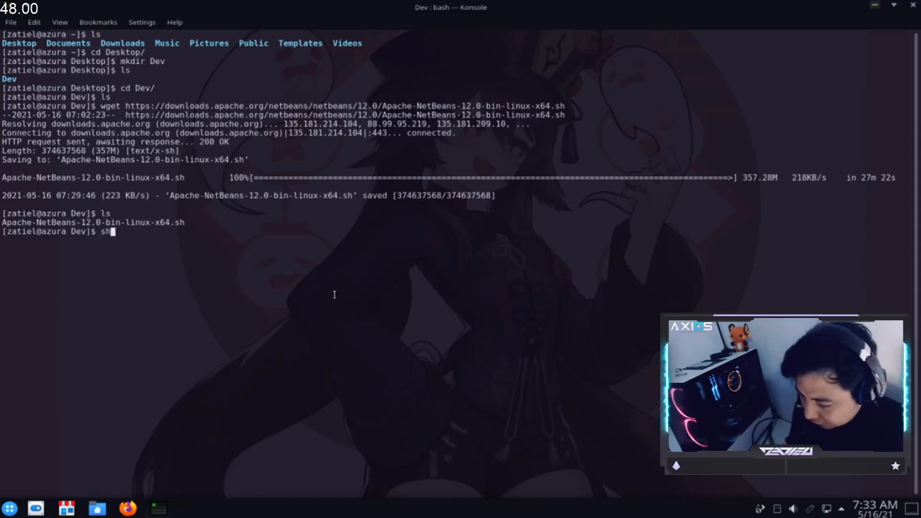
Step: Run sh Apache-NetBeans-12.0-bin-linux-x64.sh to launch the NetBeans installer wizard
type("Apache-NetBeans-12.0-bin-linux-x64.sh")
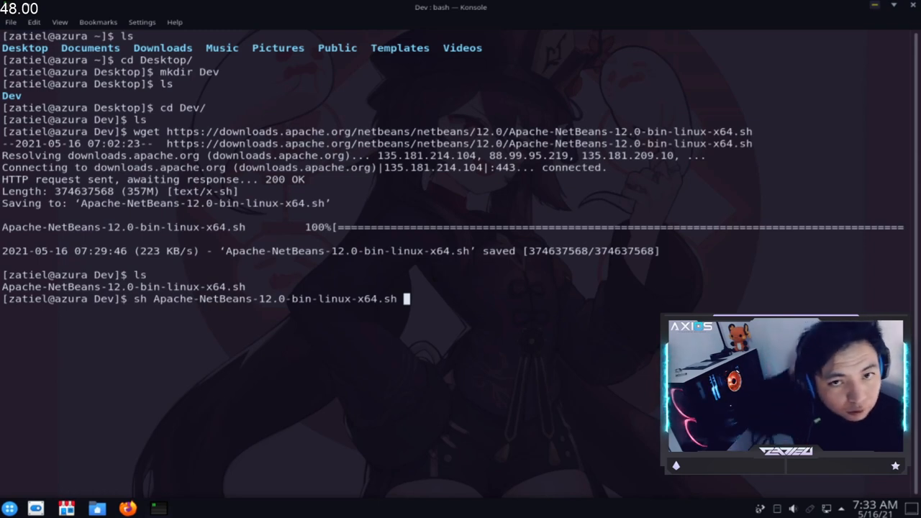
key("Return")
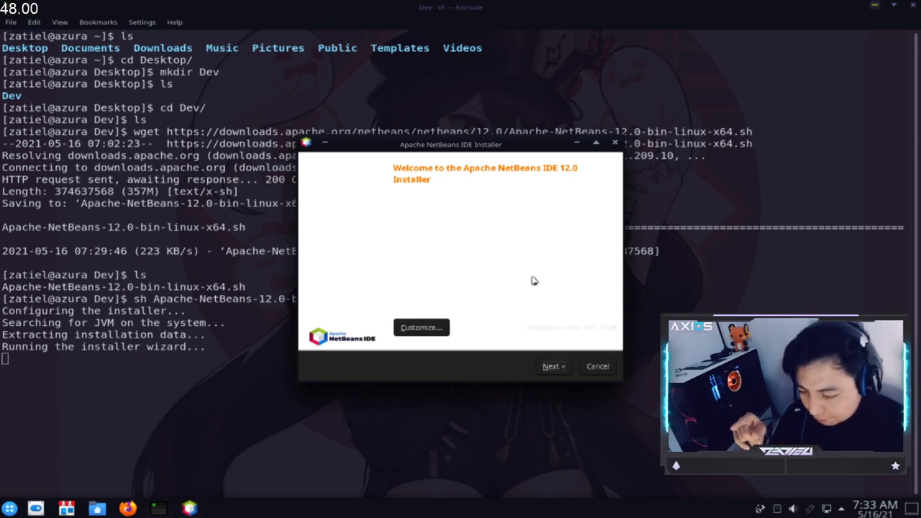
left_click(421, 326)
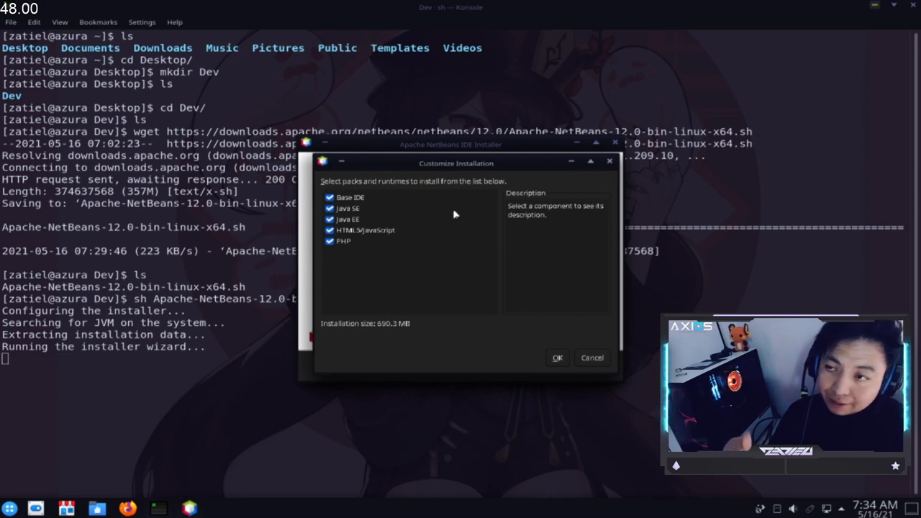
mouse_move(459, 242)
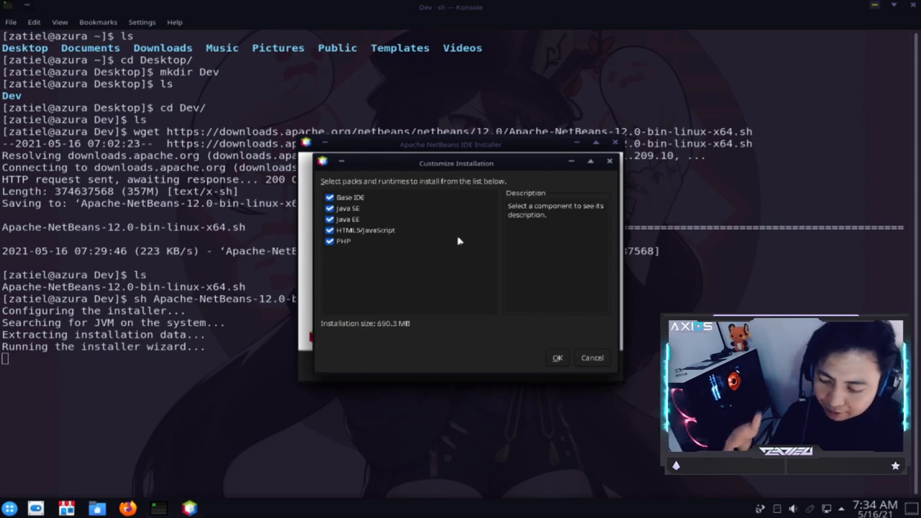
mouse_move(486, 294)
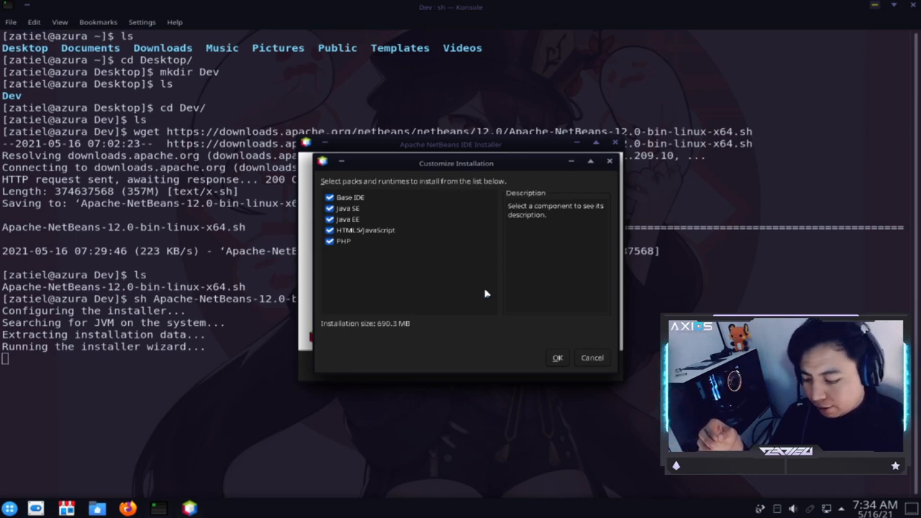
left_click(557, 357)
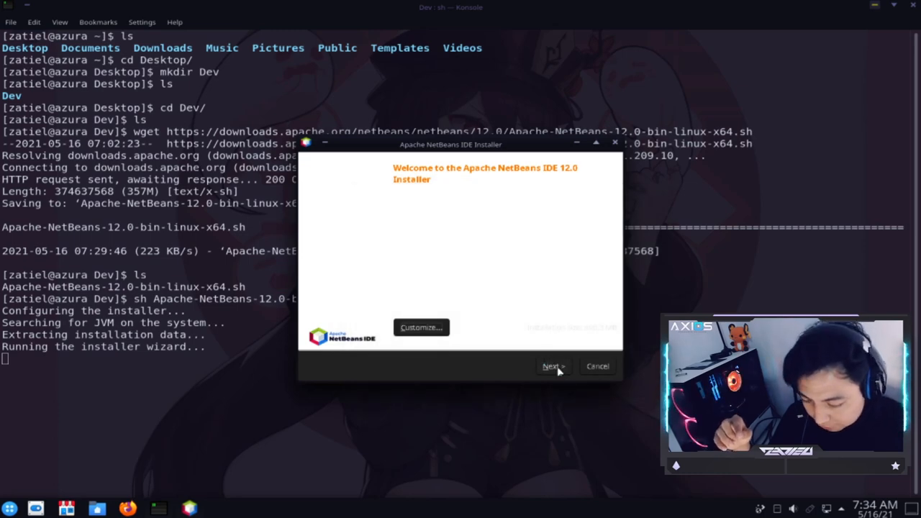
Step: Accept the license agreement and continue to the install location and JDK page
left_click(553, 367)
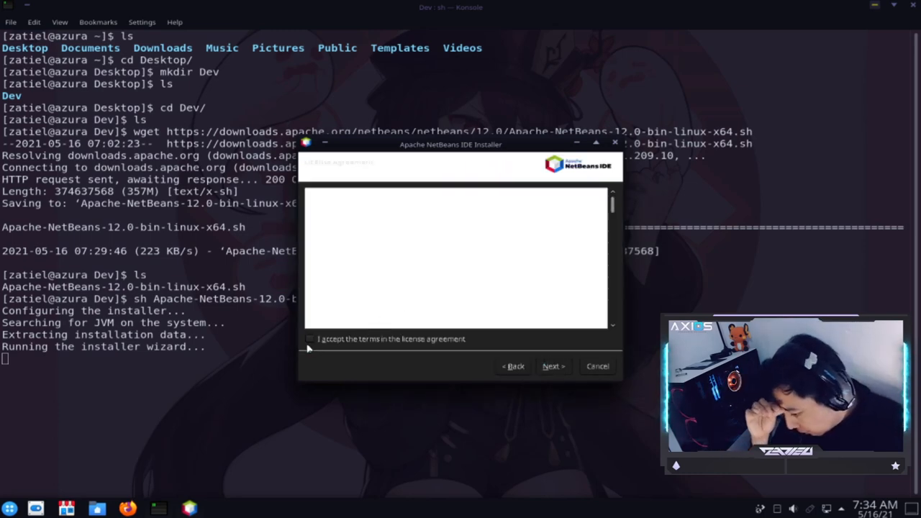
left_click(311, 339)
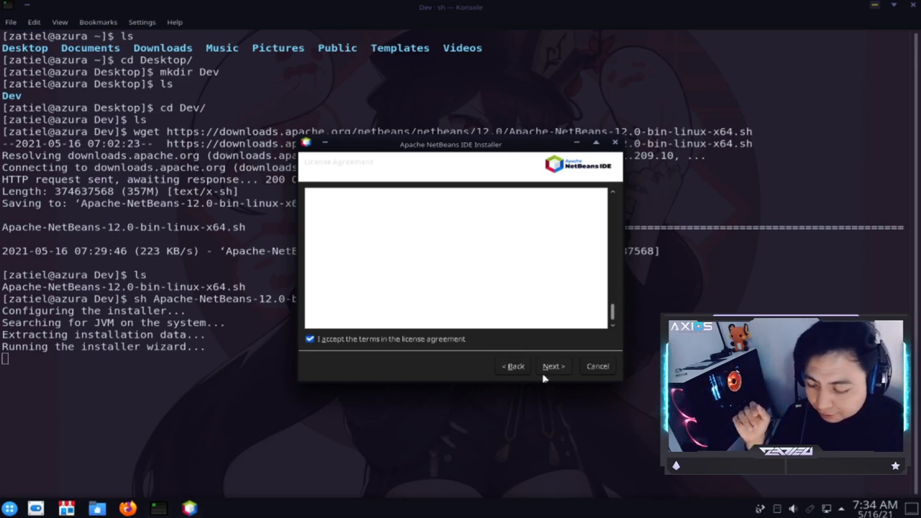
left_click(553, 365)
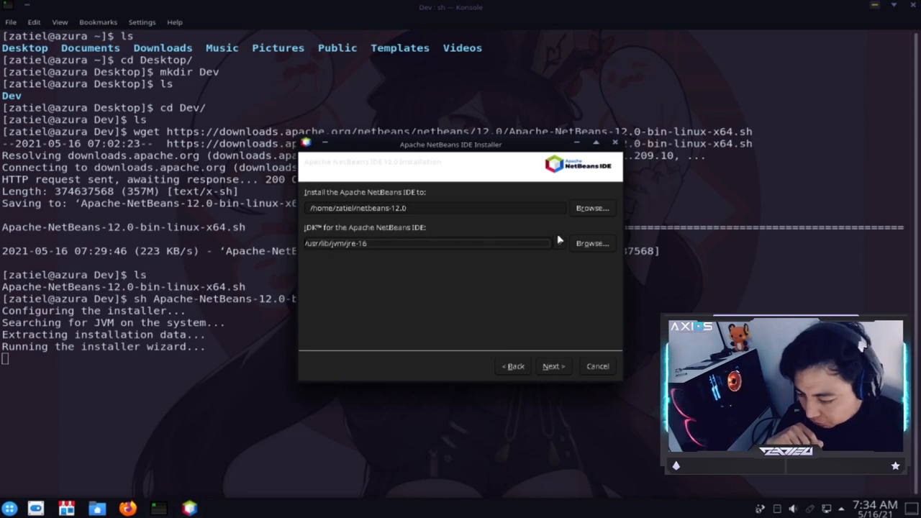
Step: Review the JDK choices, keep the default folder and jre-16, and continue to the summary
left_click(561, 243)
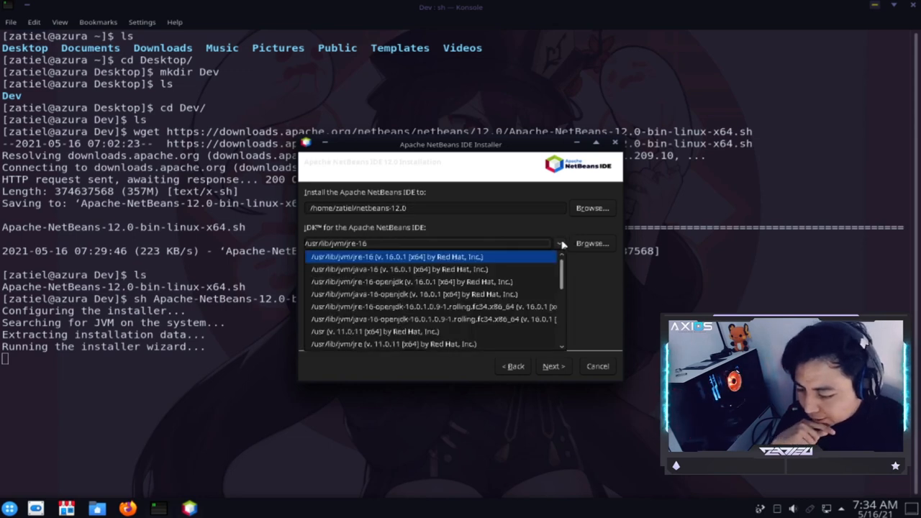
scroll("down", 3)
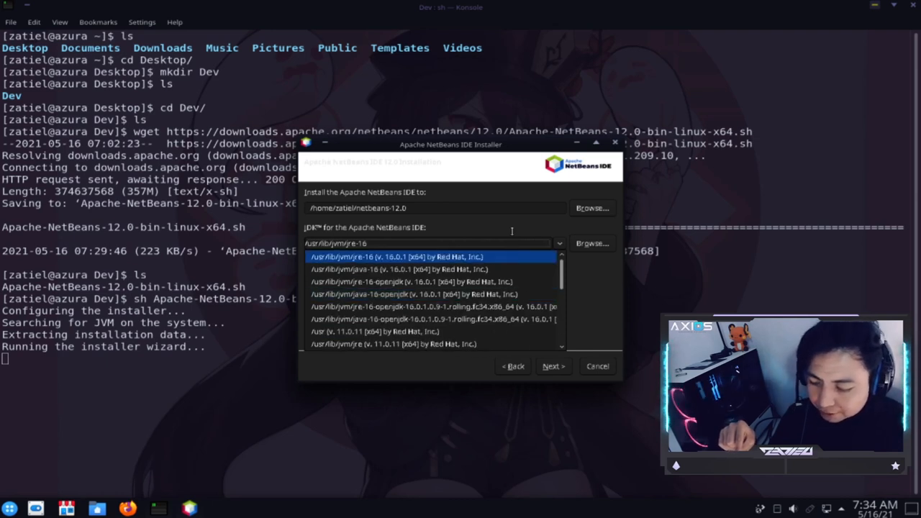
mouse_move(507, 229)
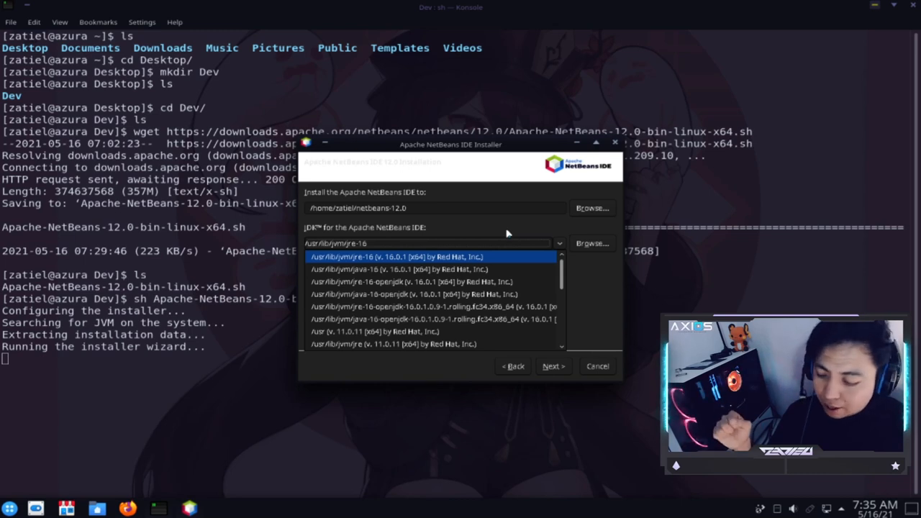
mouse_move(490, 239)
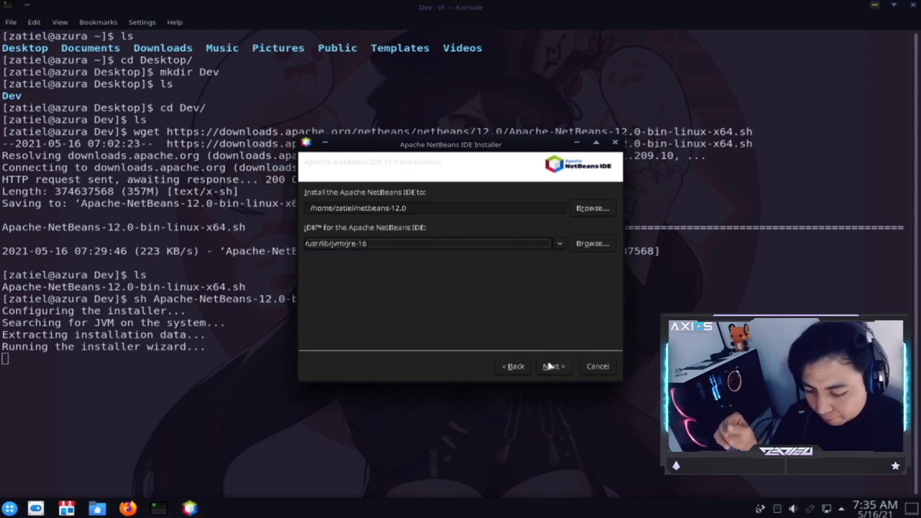
mouse_move(526, 291)
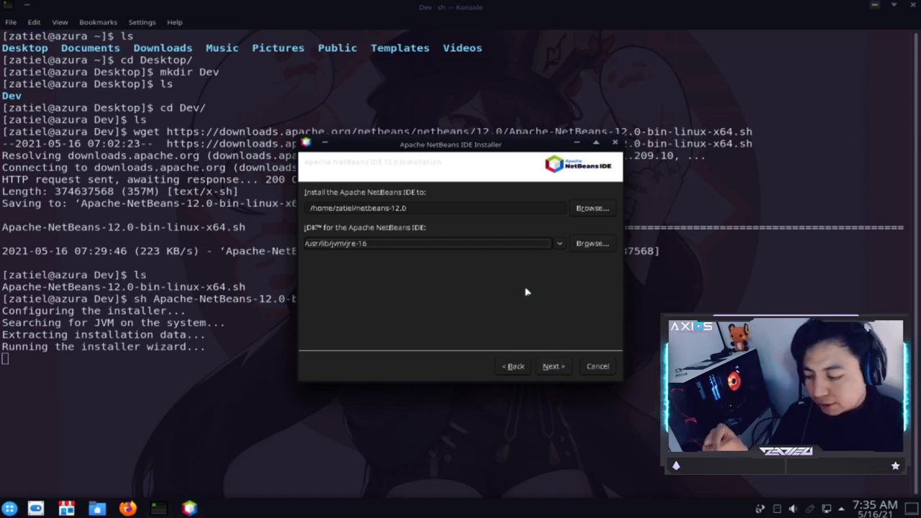
mouse_move(526, 308)
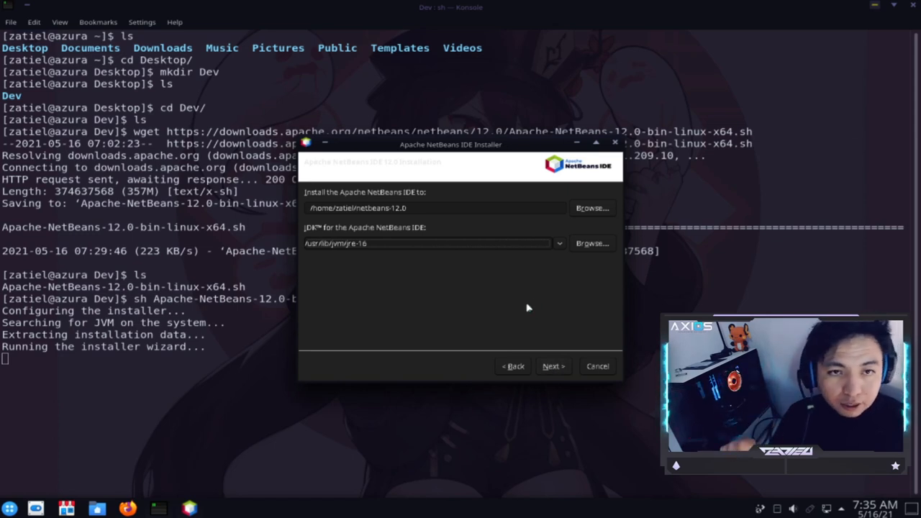
mouse_move(529, 311)
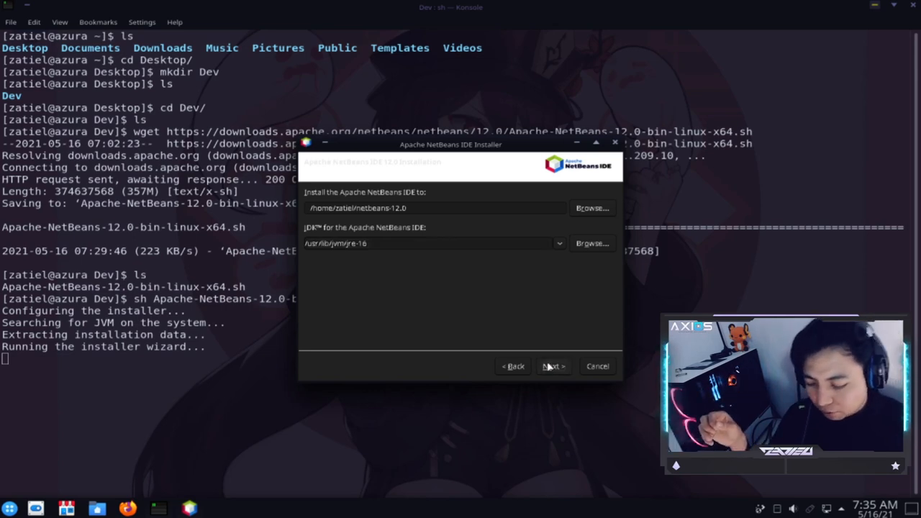
left_click(552, 365)
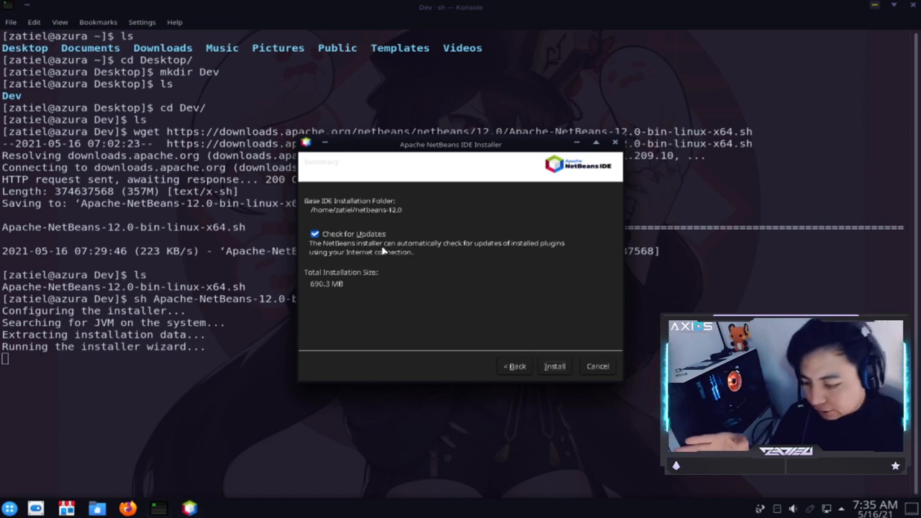
mouse_move(367, 242)
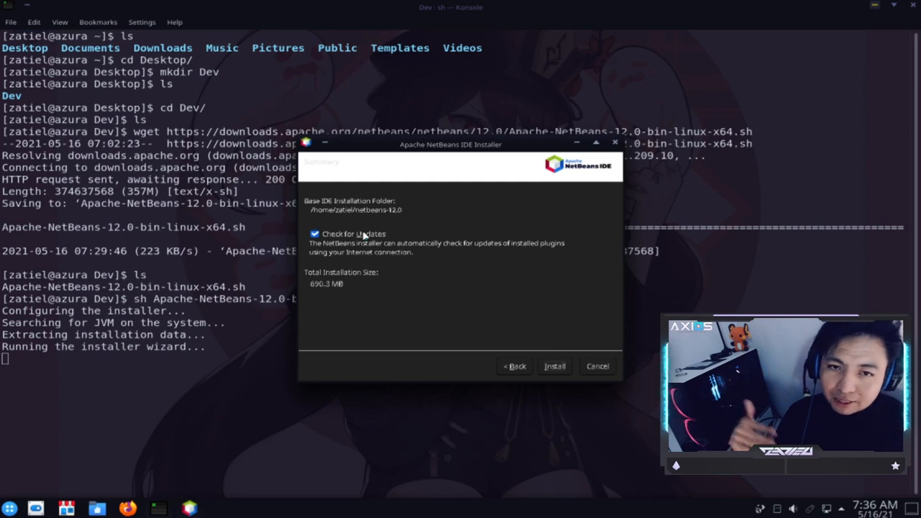
Step: Untick Check for Updates on the Summary page and start the installation
left_click(314, 233)
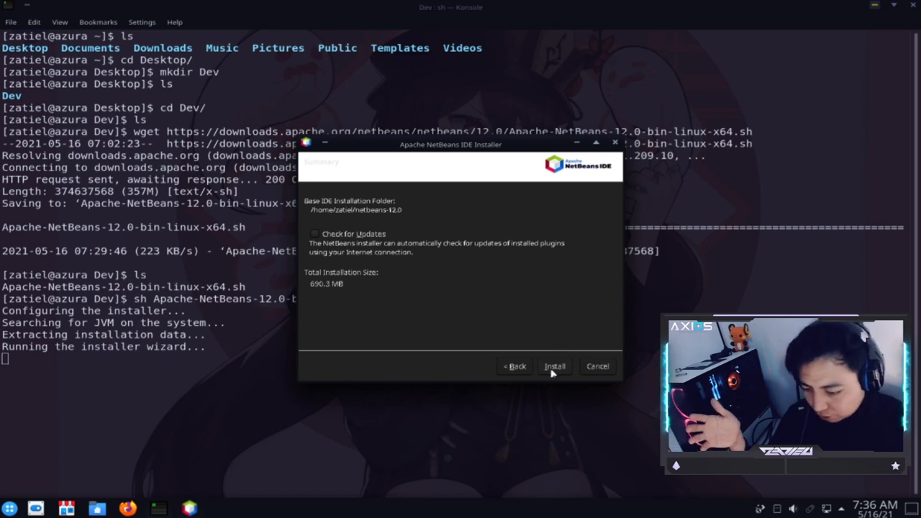
left_click(554, 367)
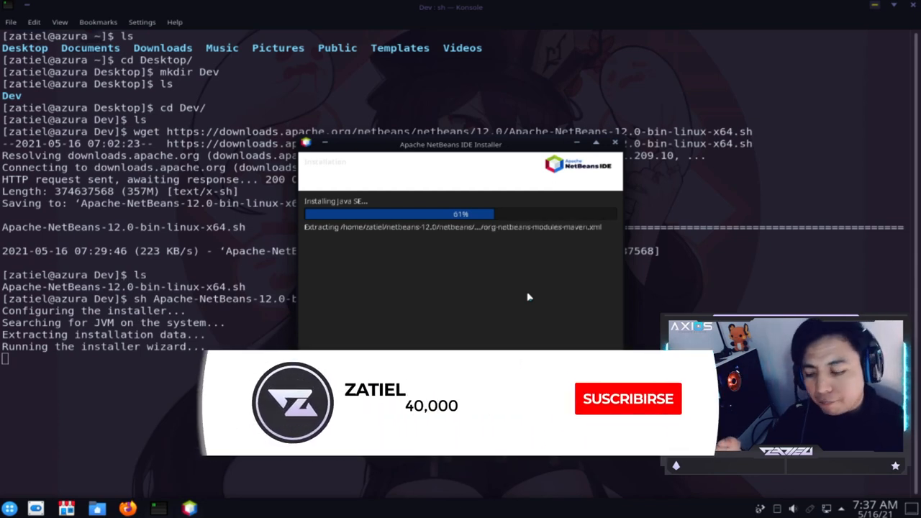
Step: Wait on the Installation page while the NetBeans files extract and install
left_click(628, 399)
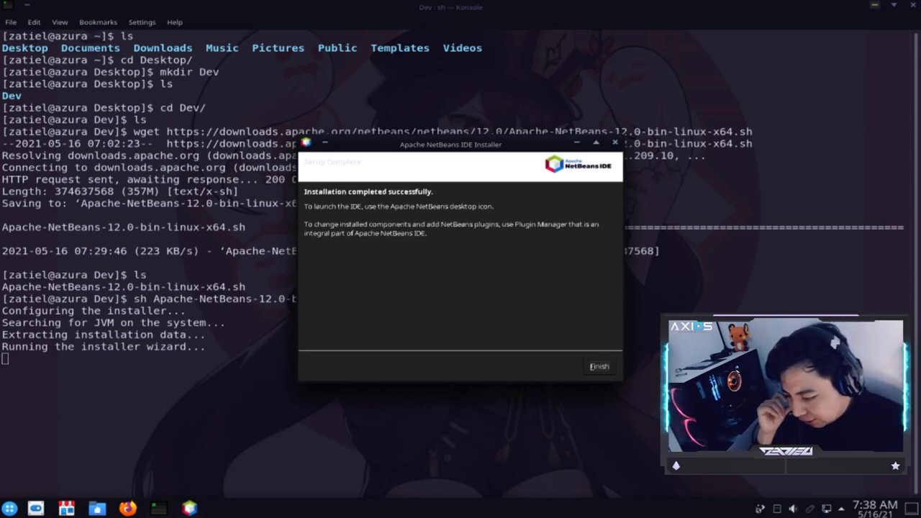
mouse_move(463, 191)
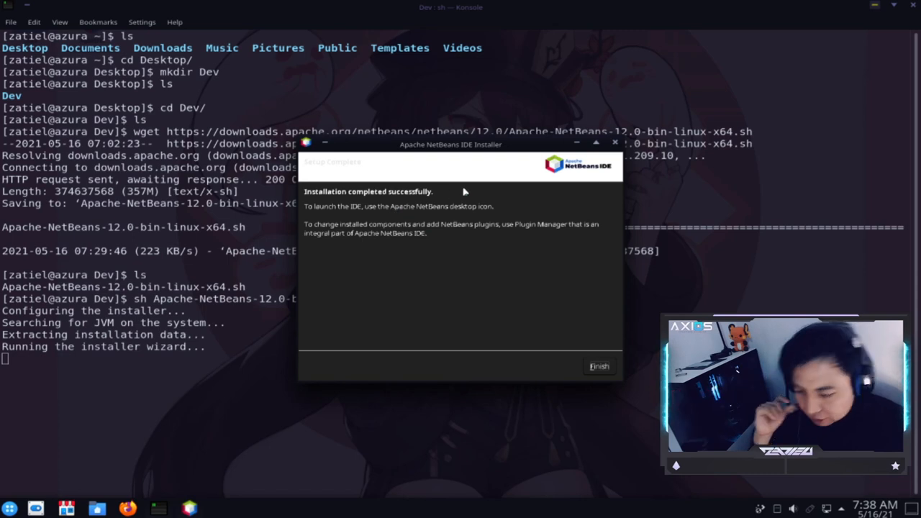
mouse_move(319, 221)
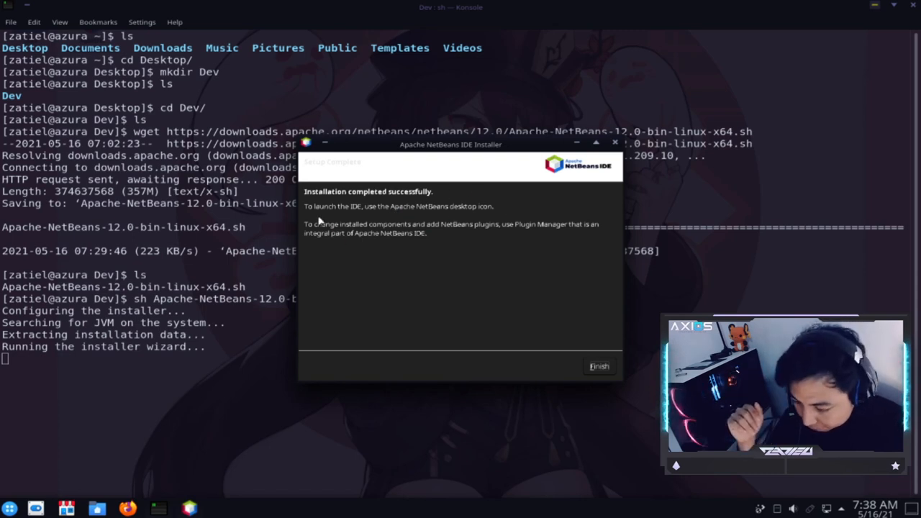
mouse_move(397, 225)
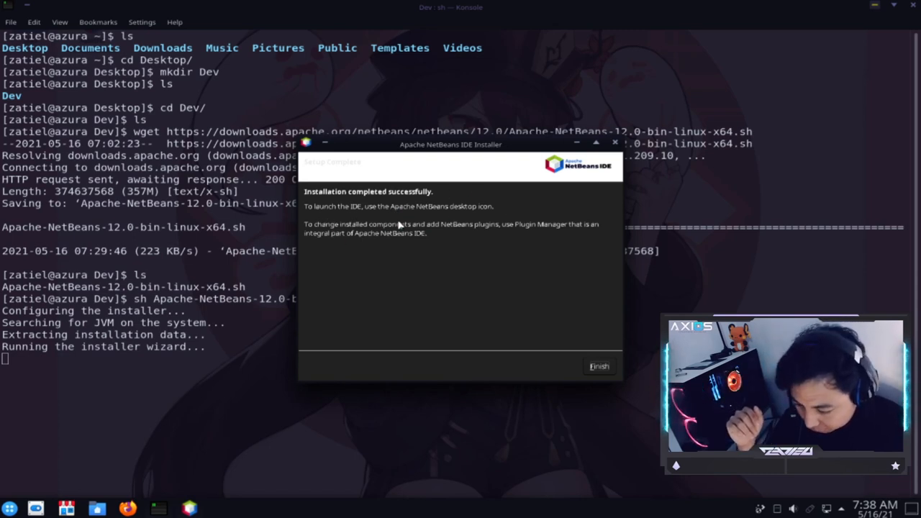
mouse_move(474, 218)
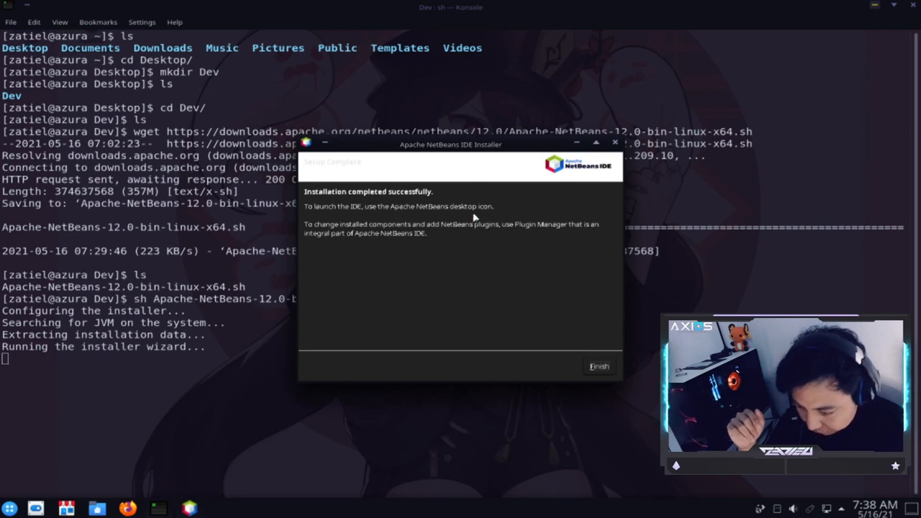
mouse_move(477, 216)
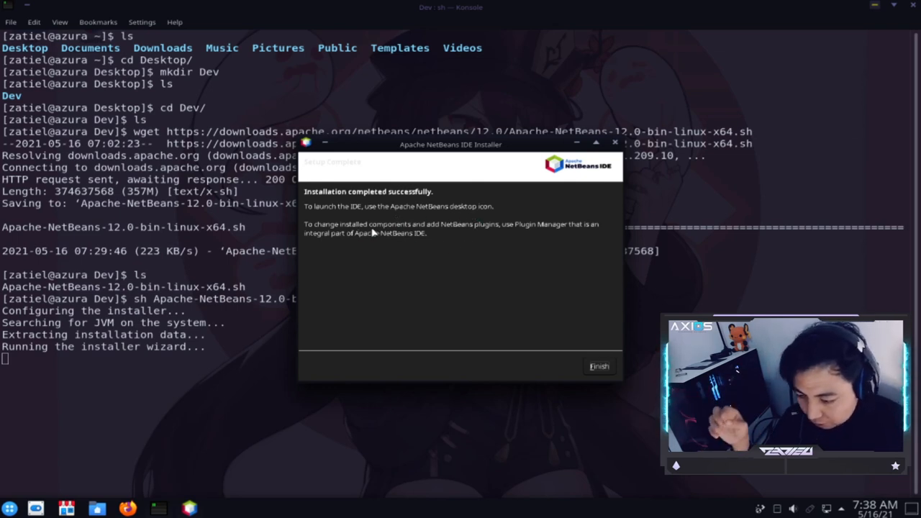
mouse_move(503, 272)
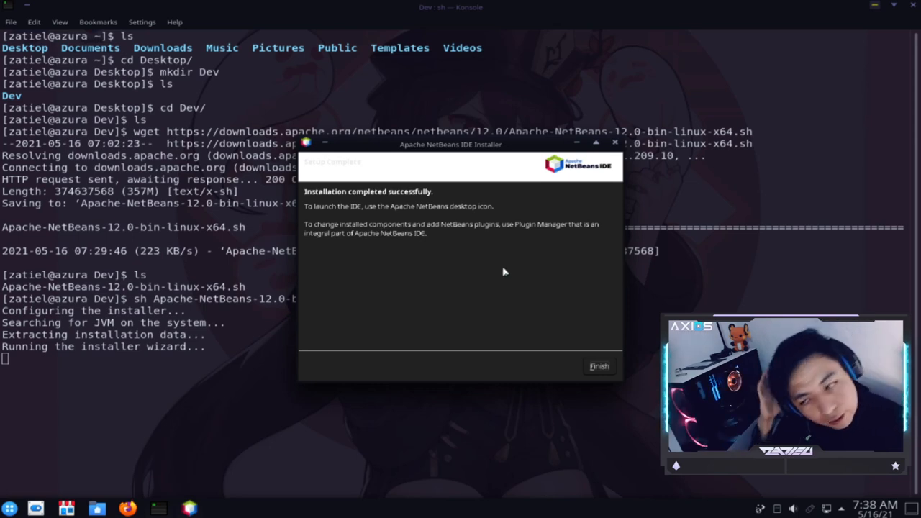
Step: Finish the Setup Complete page, closing the installer and leaving the desktop shortcut
left_click(598, 367)
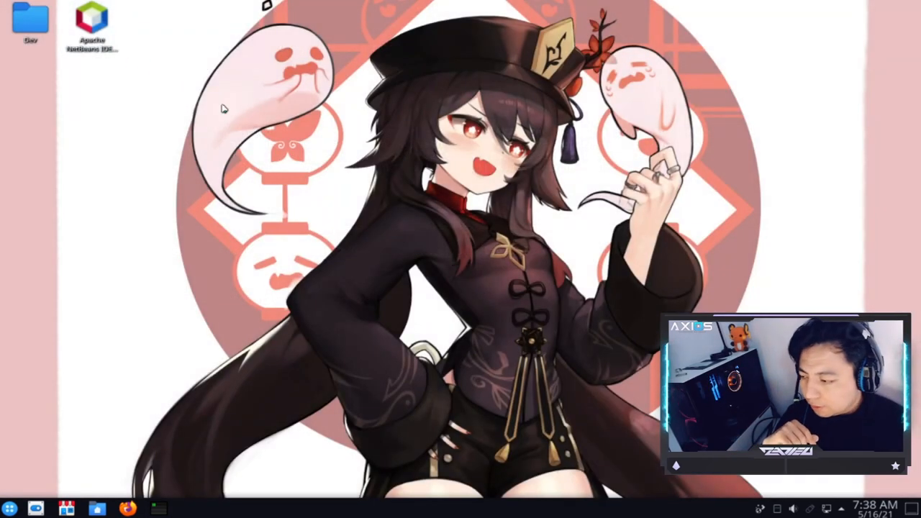
Step: Launch NetBeans 12.0, view Help > About beside the start page, then dismiss the About dialog
double_click(92, 22)
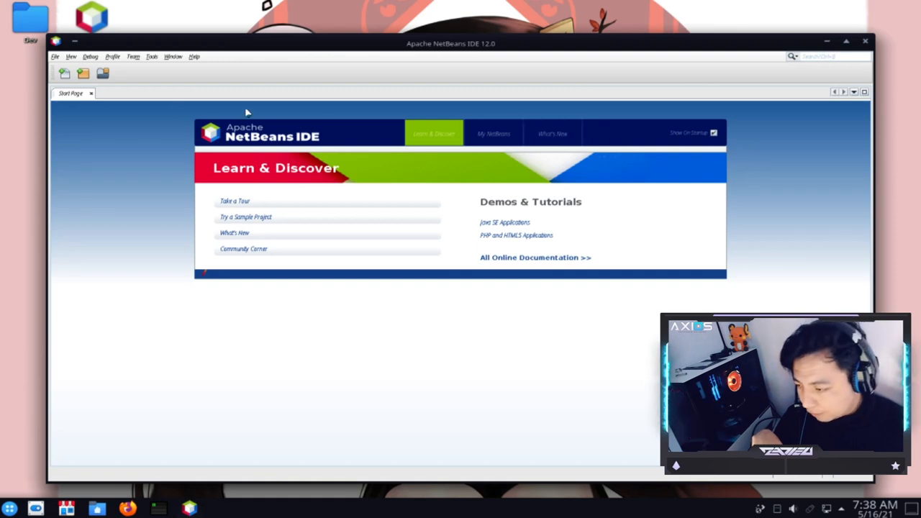
left_click(193, 56)
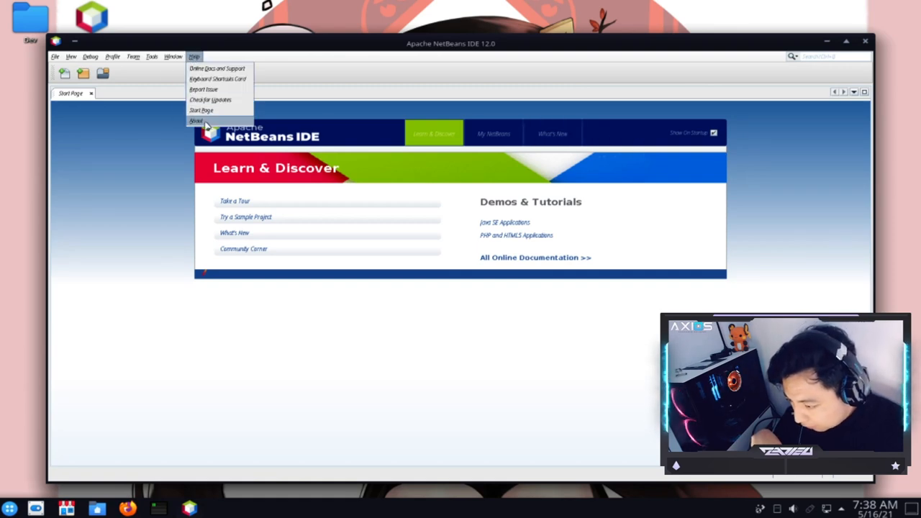
left_click(195, 121)
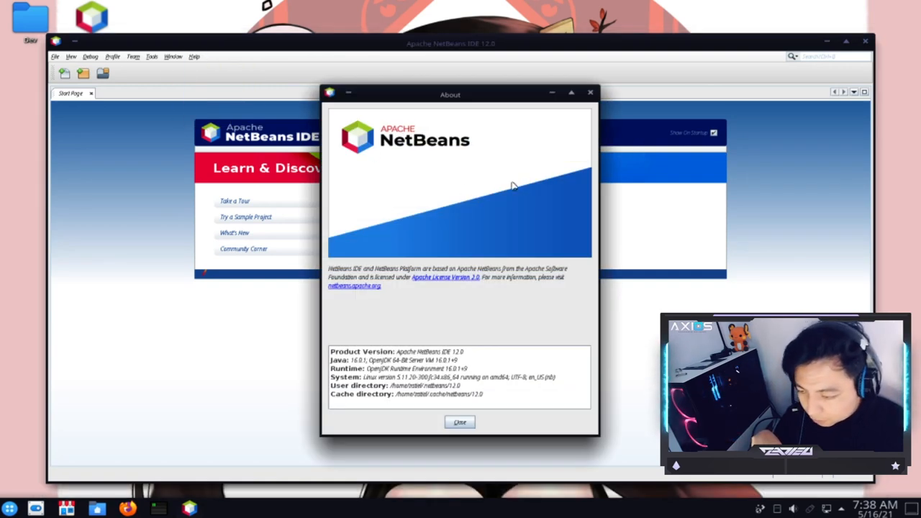
left_click_drag(449, 95, 627, 254)
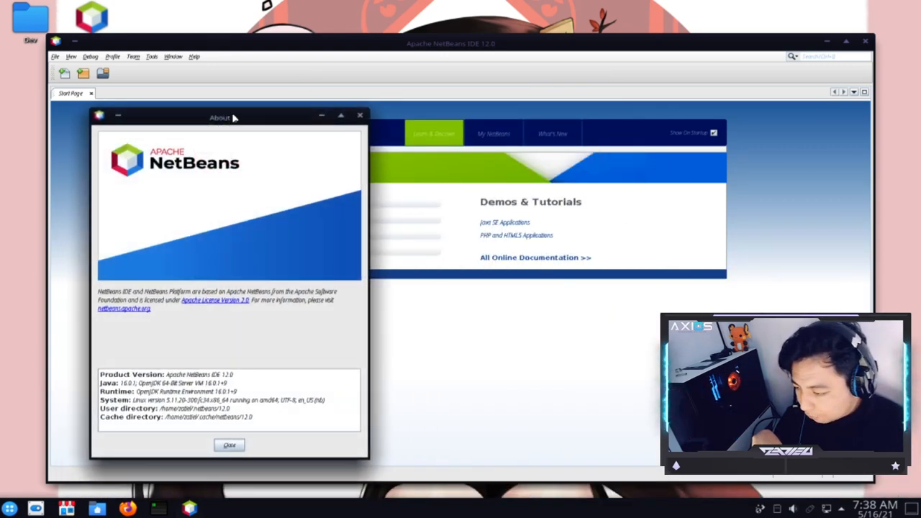
mouse_move(377, 127)
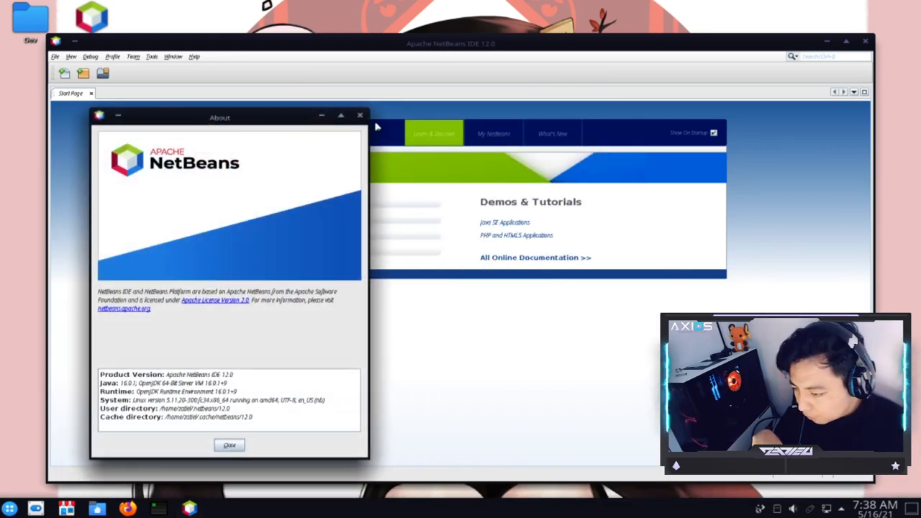
left_click(229, 443)
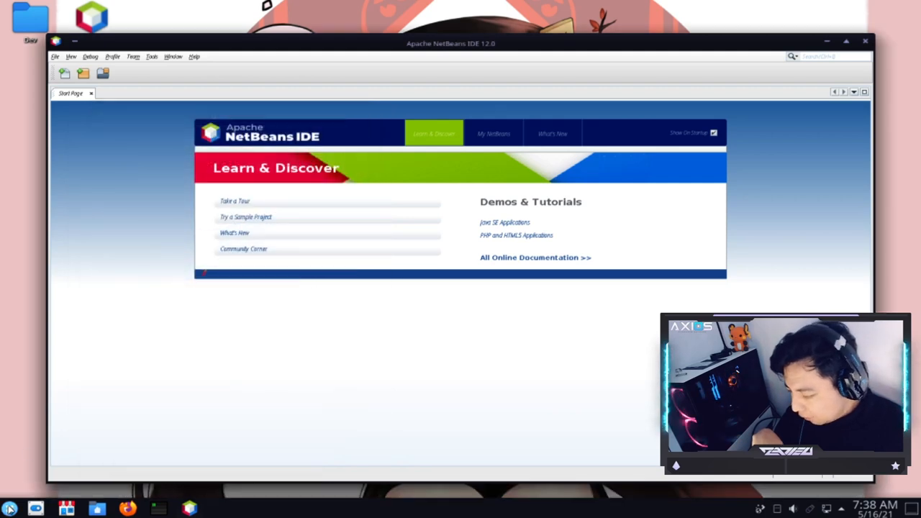
Step: Browse the Development category in the application launcher, then start NetBeans from its desktop icon
left_click(9, 510)
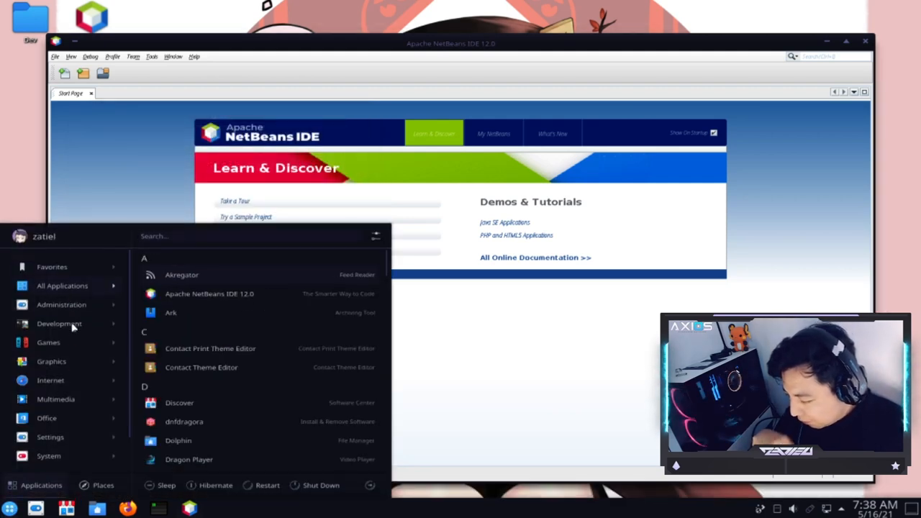
left_click(59, 322)
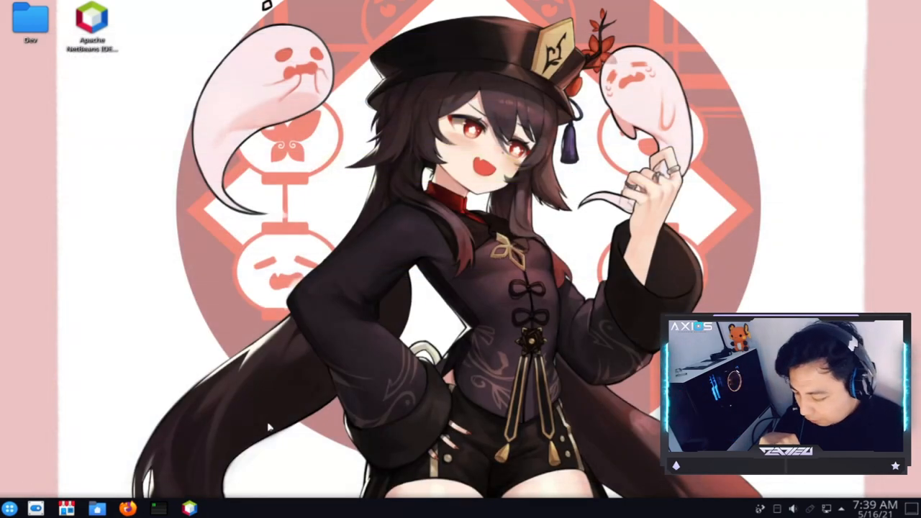
double_click(92, 22)
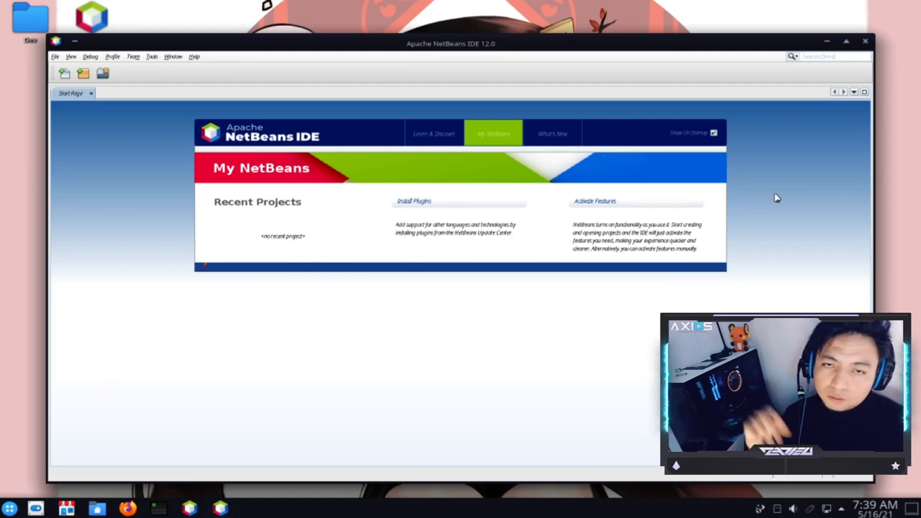
mouse_move(774, 199)
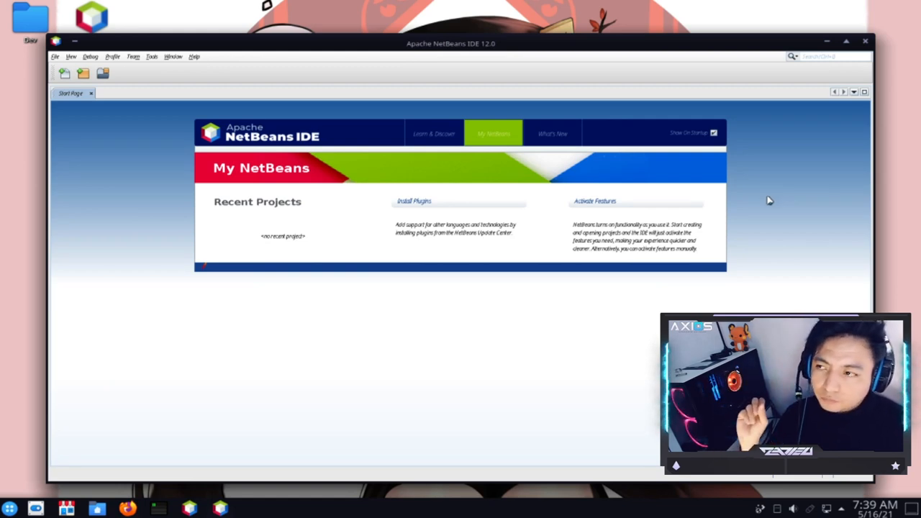
mouse_move(766, 199)
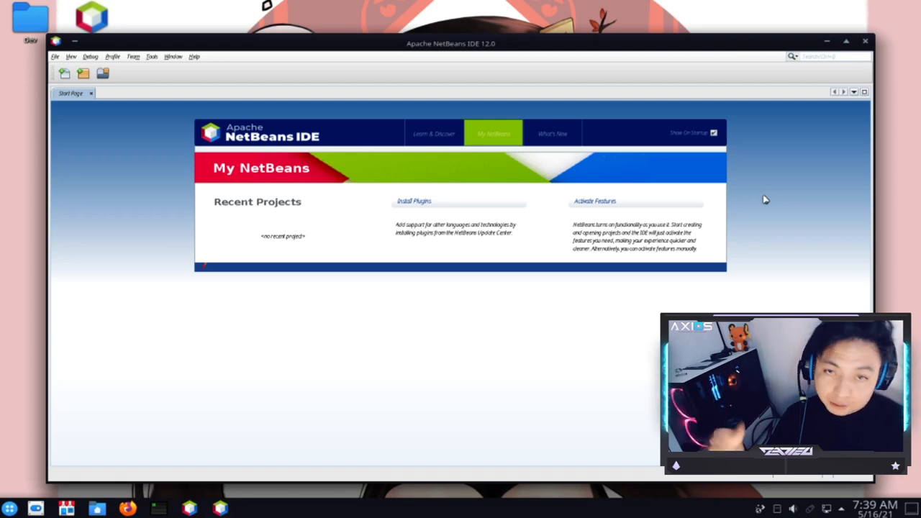
mouse_move(762, 225)
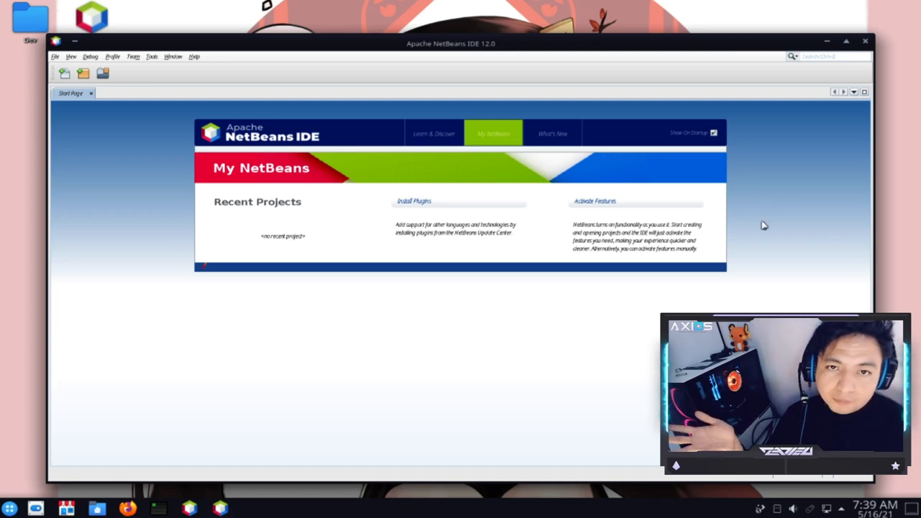
mouse_move(760, 228)
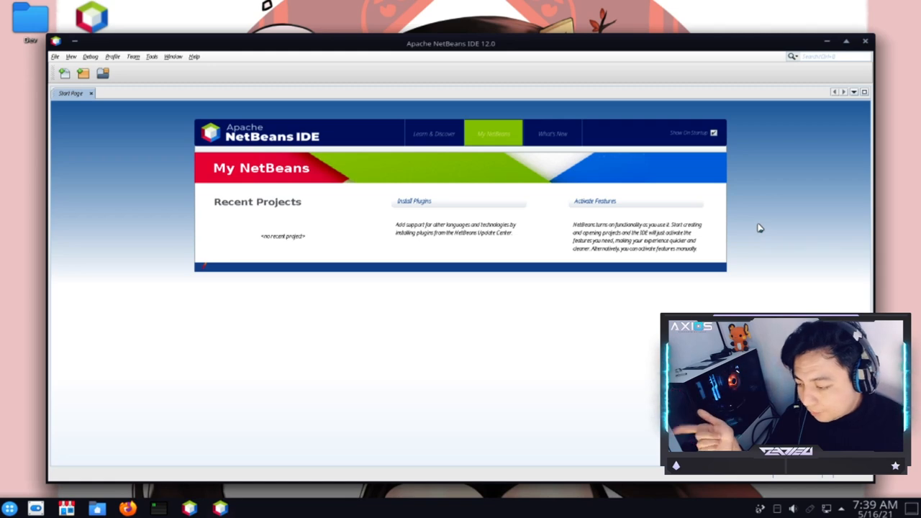
mouse_move(754, 236)
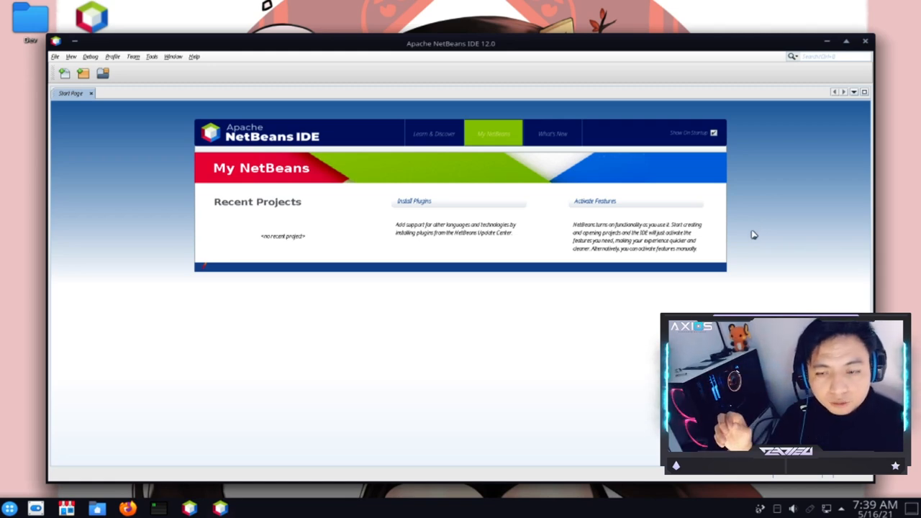
mouse_move(751, 226)
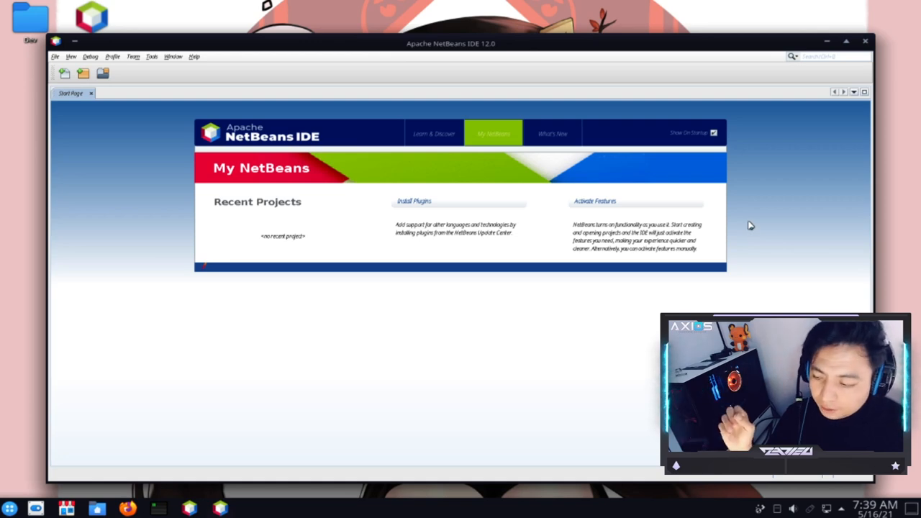
mouse_move(745, 219)
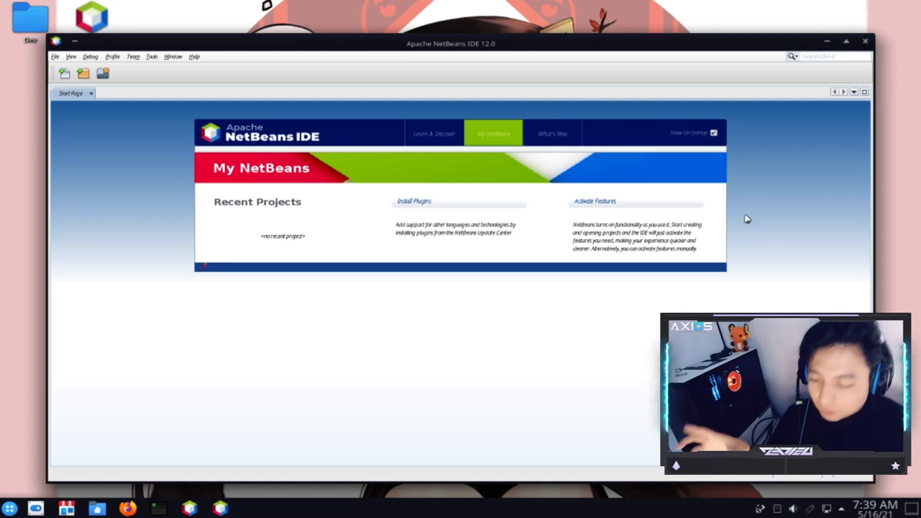
mouse_move(768, 193)
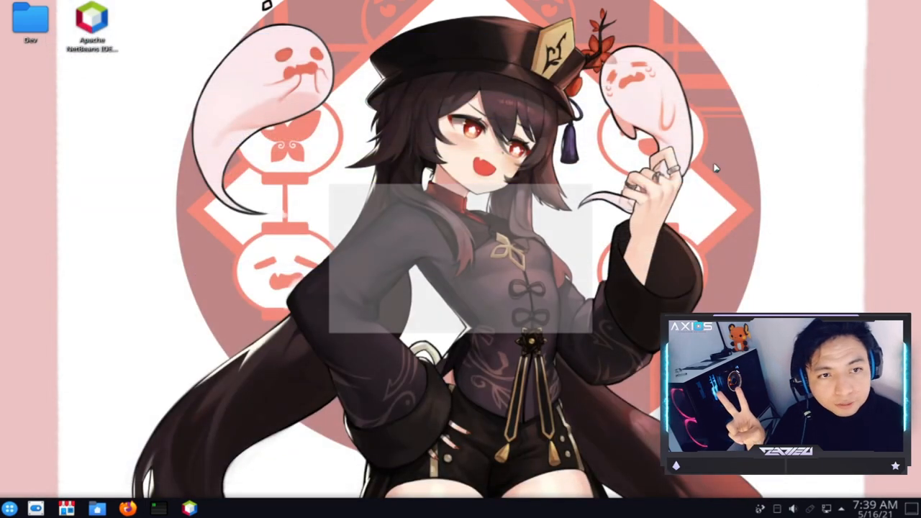
Step: Relaunch Apache NetBeans IDE 12.0 from its desktop shortcut onto the My NetBeans page
double_click(92, 22)
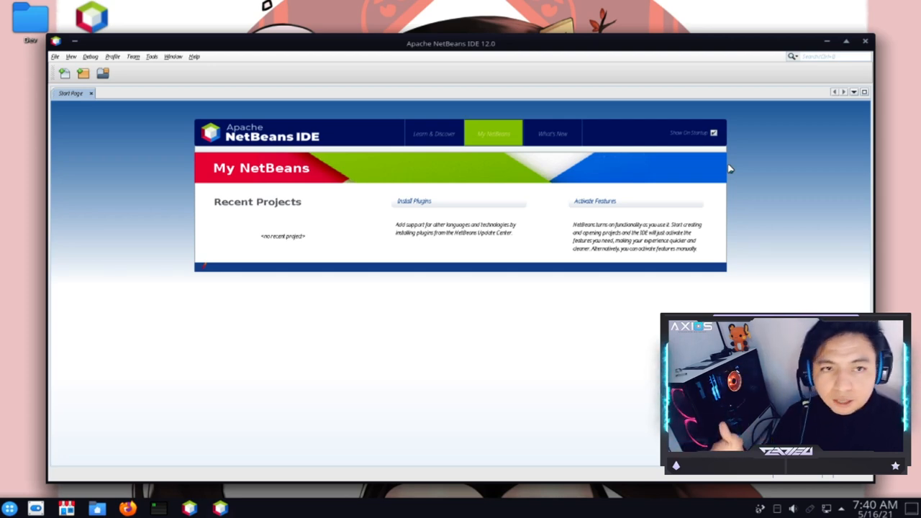
mouse_move(743, 169)
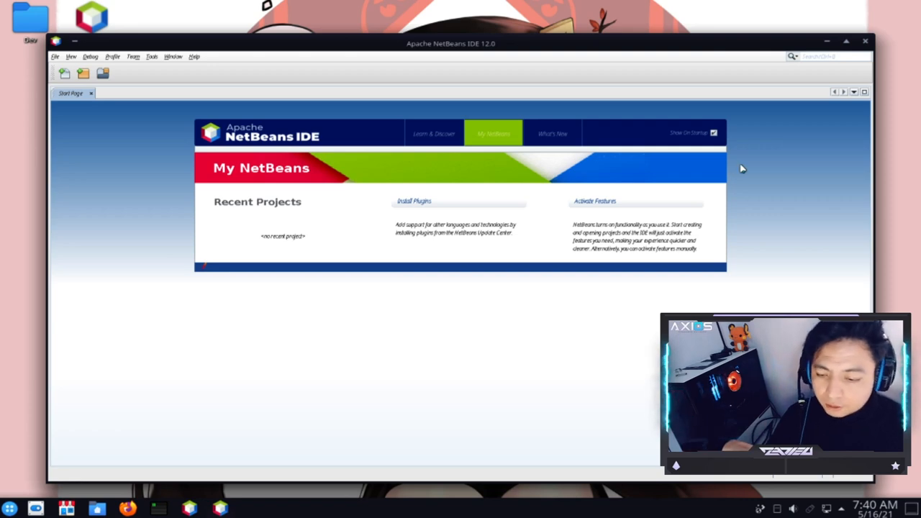
mouse_move(773, 179)
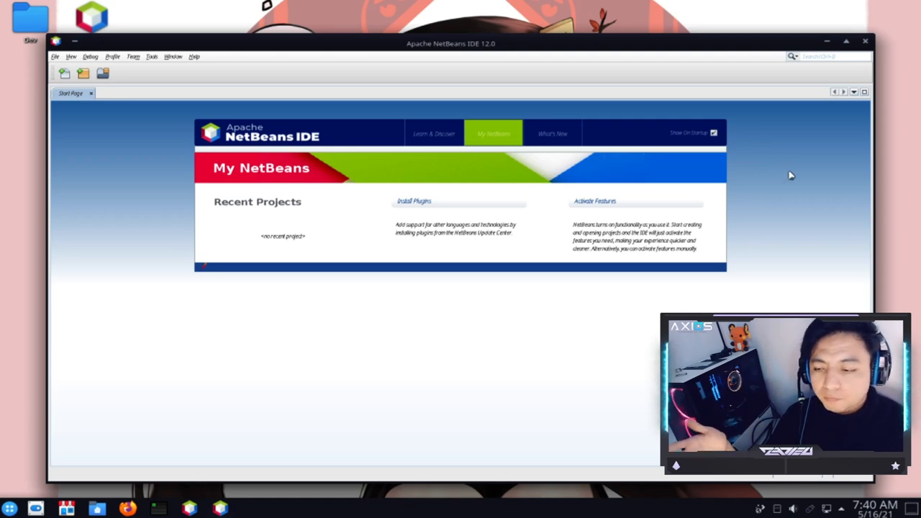
mouse_move(786, 170)
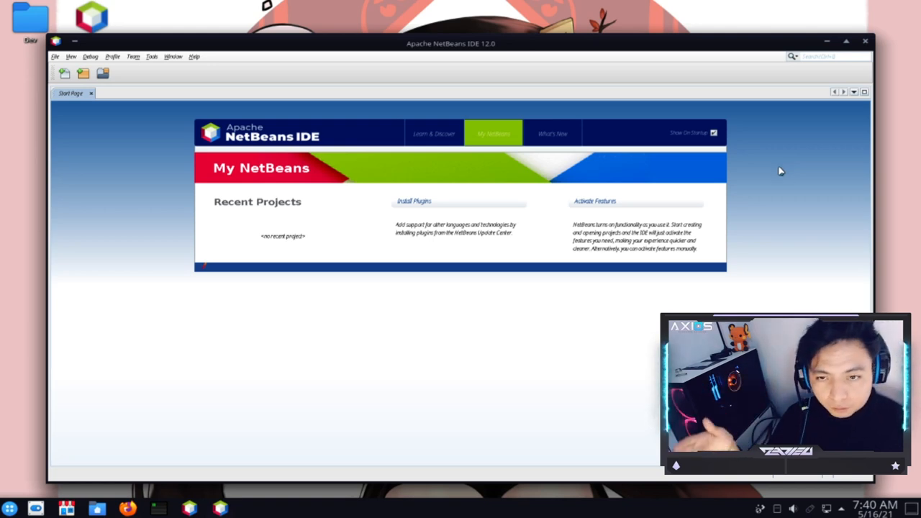
mouse_move(803, 139)
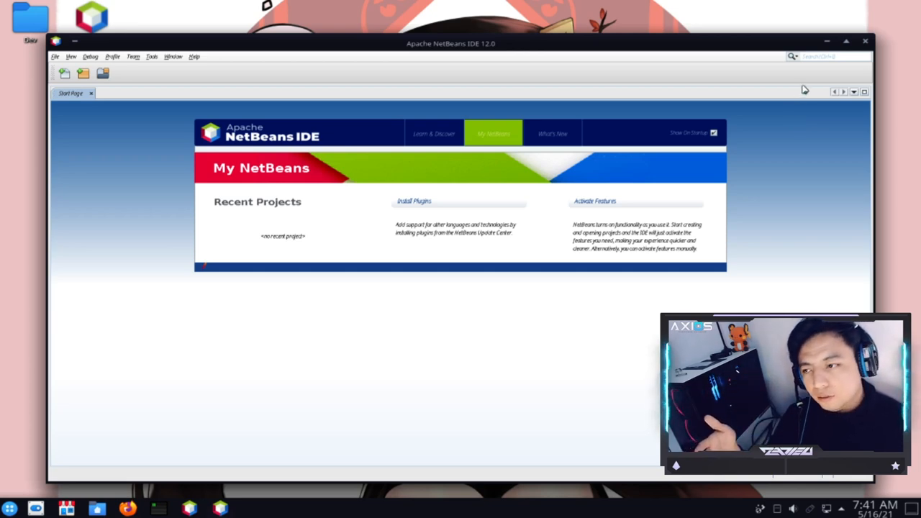
mouse_move(808, 104)
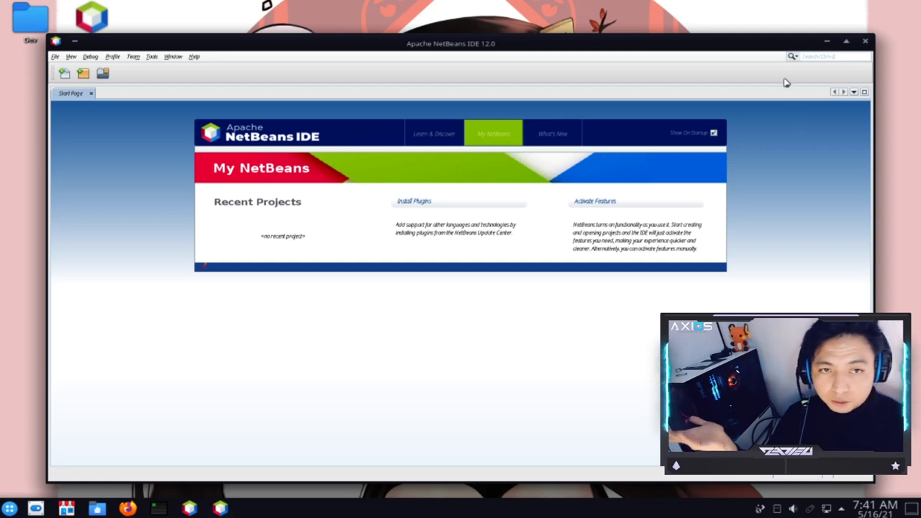
mouse_move(806, 147)
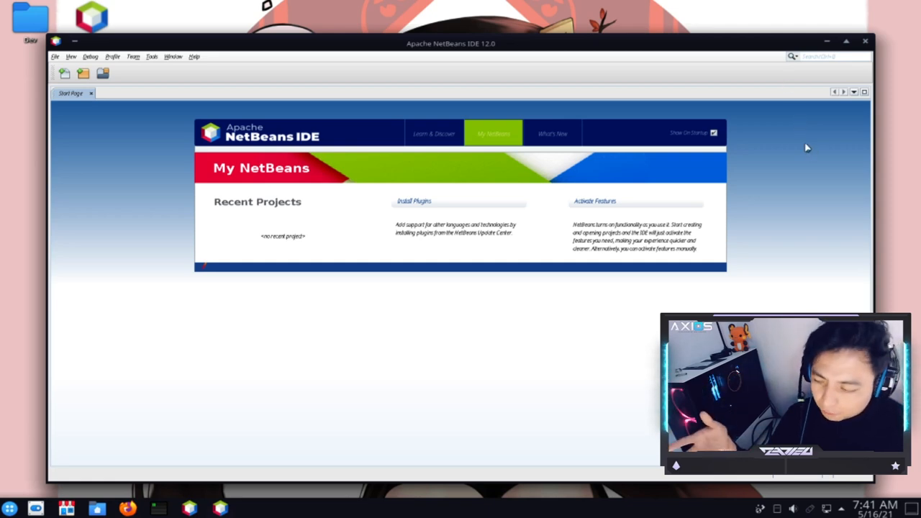